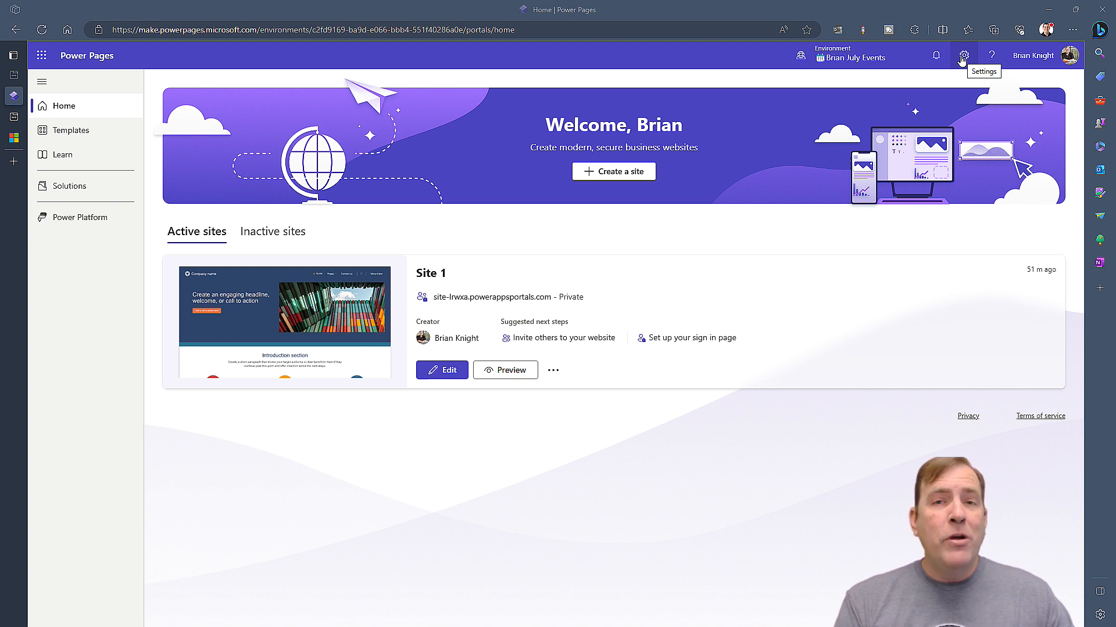
Open the Power Platform admin center from the Power Pages settings menu
{"action": "left_click", "coordinate": [962, 56]}
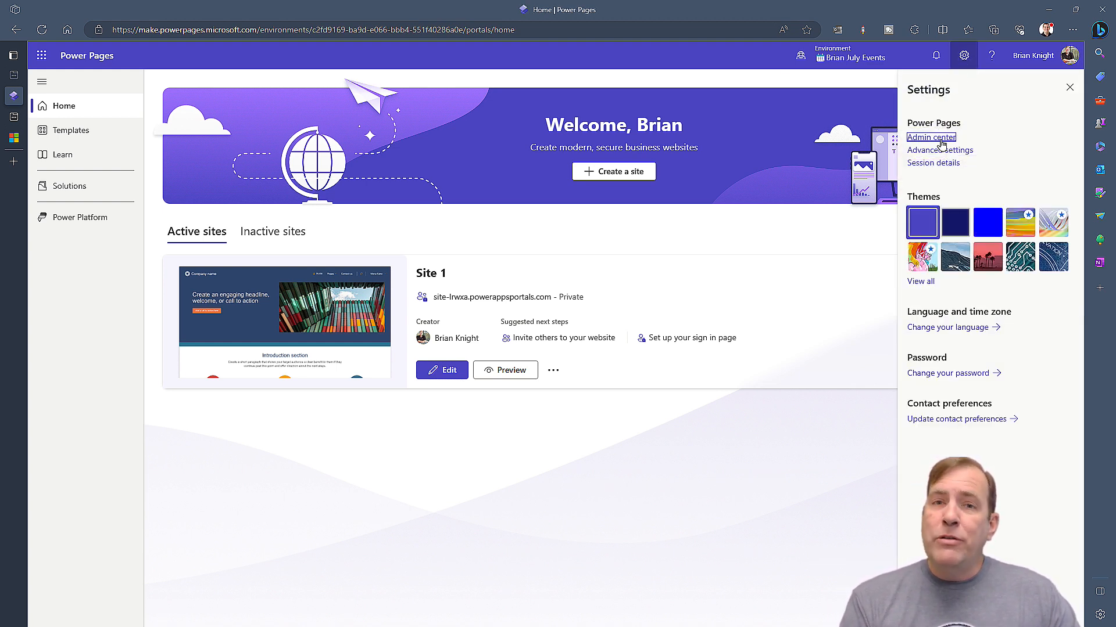
{"action": "left_click", "coordinate": [930, 136]}
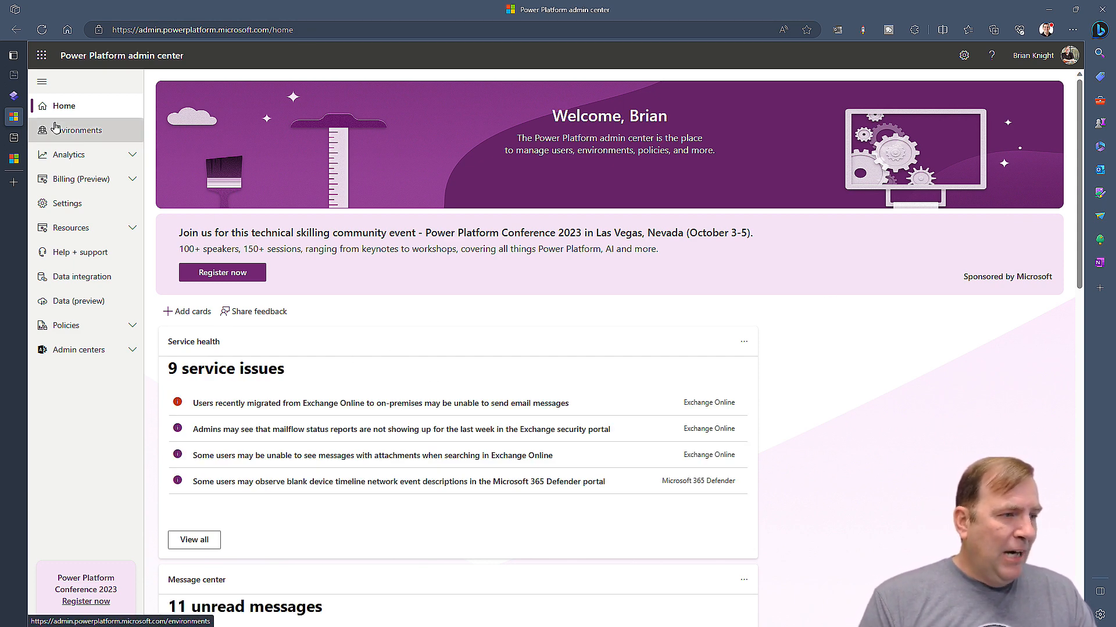
Open the Brian July Events environment's details from the Environments list
{"action": "left_click", "coordinate": [77, 129]}
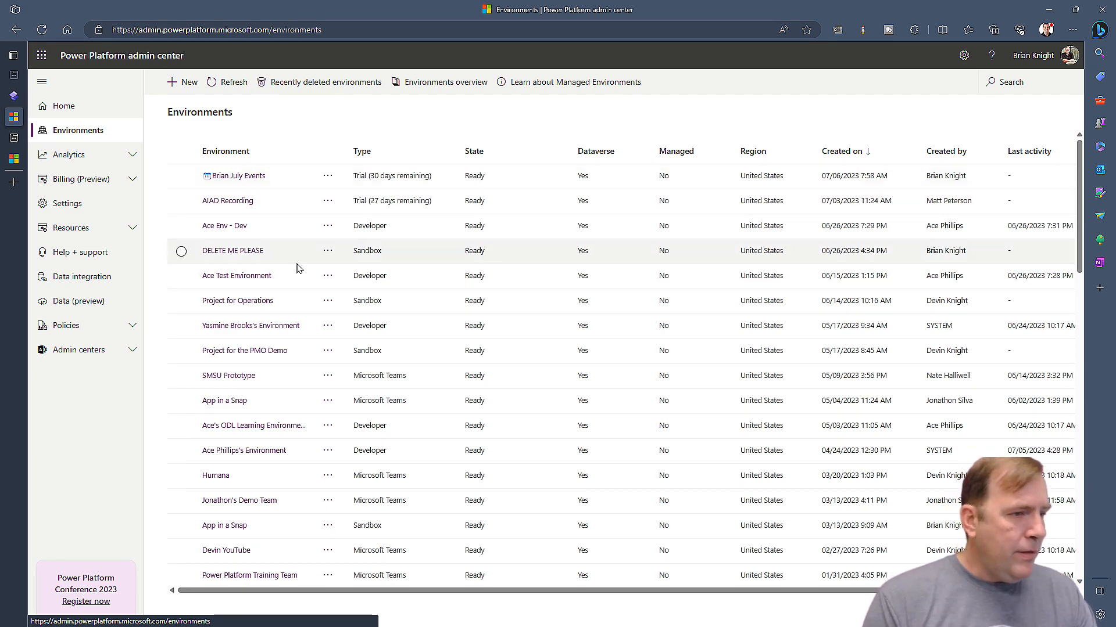
{"action": "scroll", "scroll_direction": "down", "scroll_amount": 3}
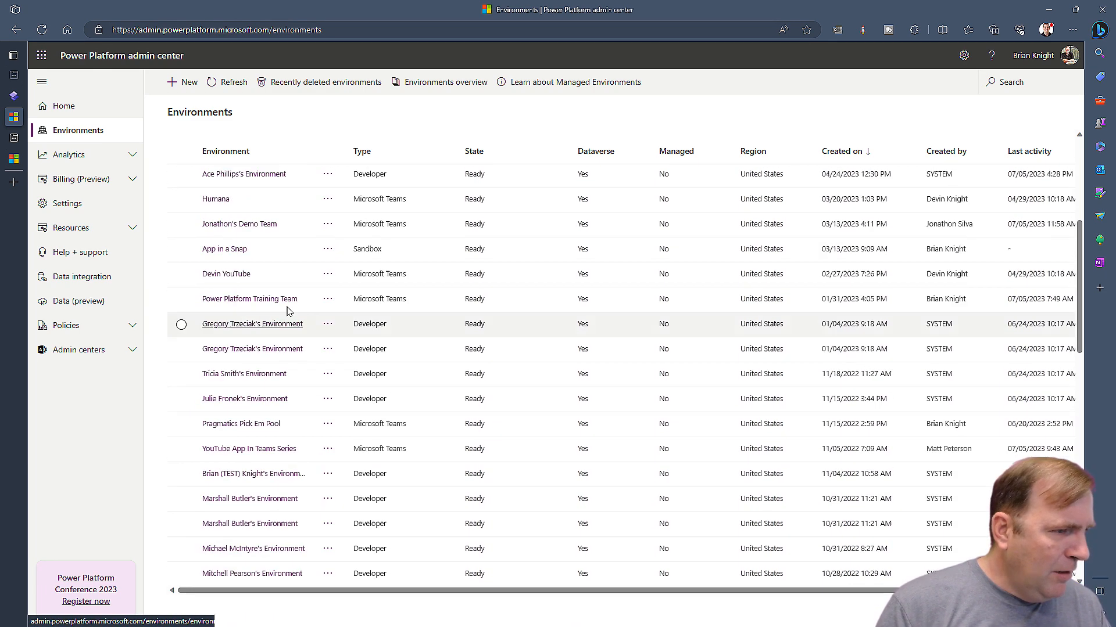
{"action": "left_click", "coordinate": [251, 324]}
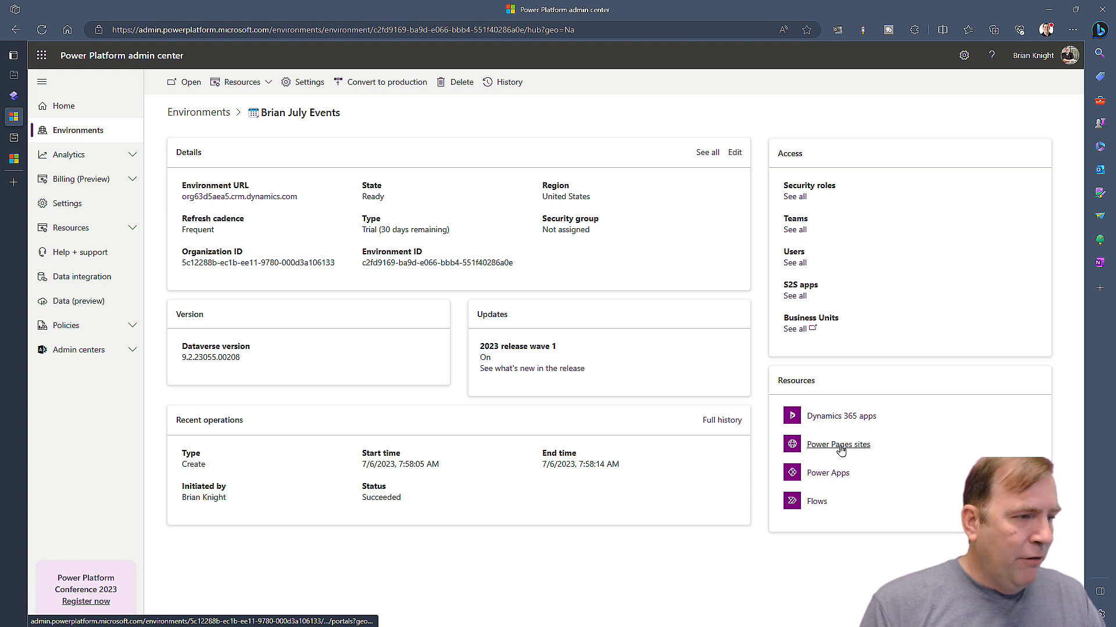
List Brian July Events' Power Pages sites, showing Site 1 configured and private
{"action": "left_click", "coordinate": [837, 444]}
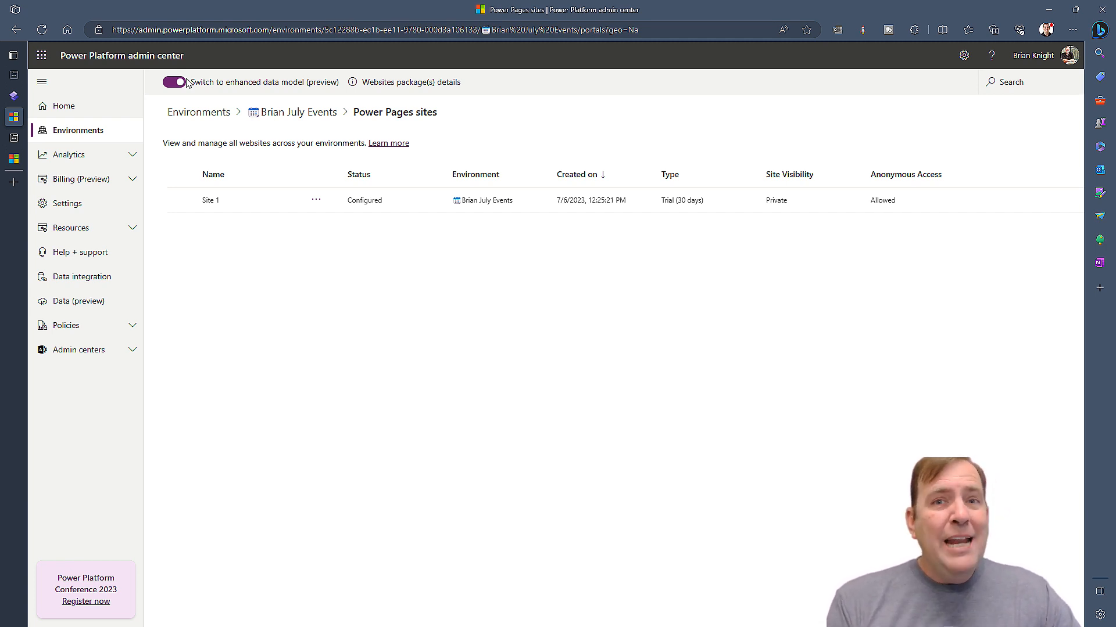
{"action": "mouse_move", "coordinate": [206, 69]}
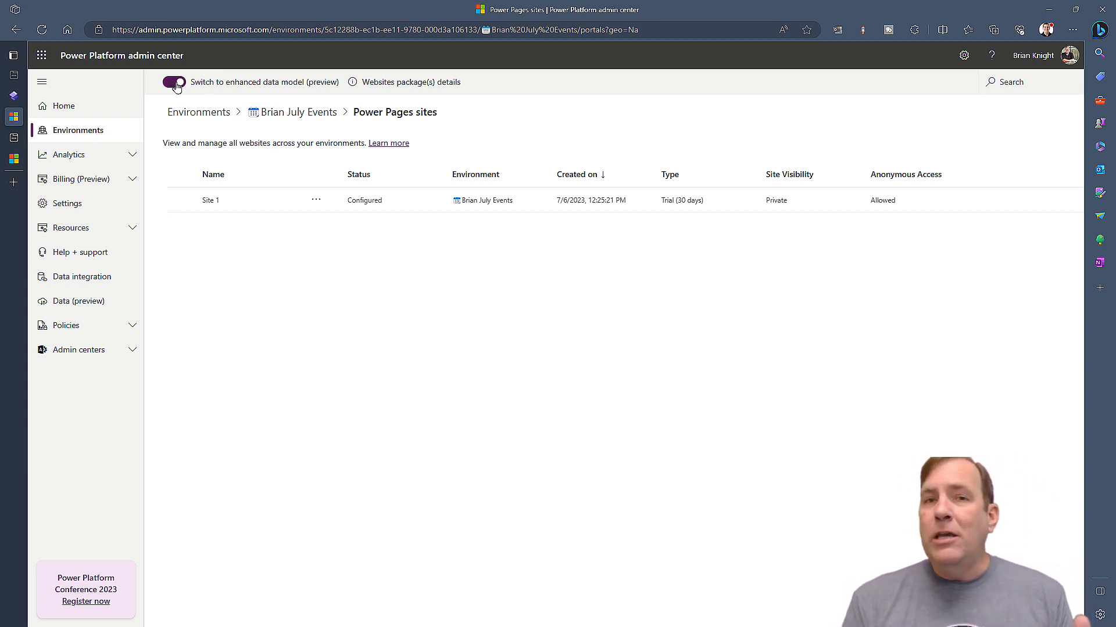
{"action": "left_click", "coordinate": [173, 82]}
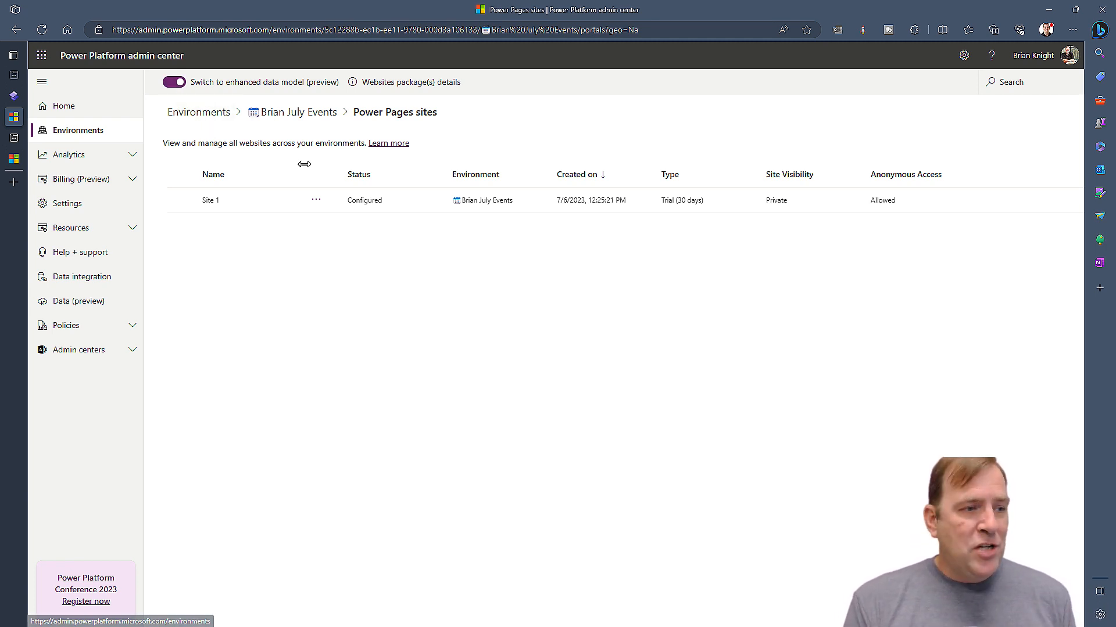
Review installed packages: Default Portal Template V2 and Power Pages Core
{"action": "left_click", "coordinate": [410, 82]}
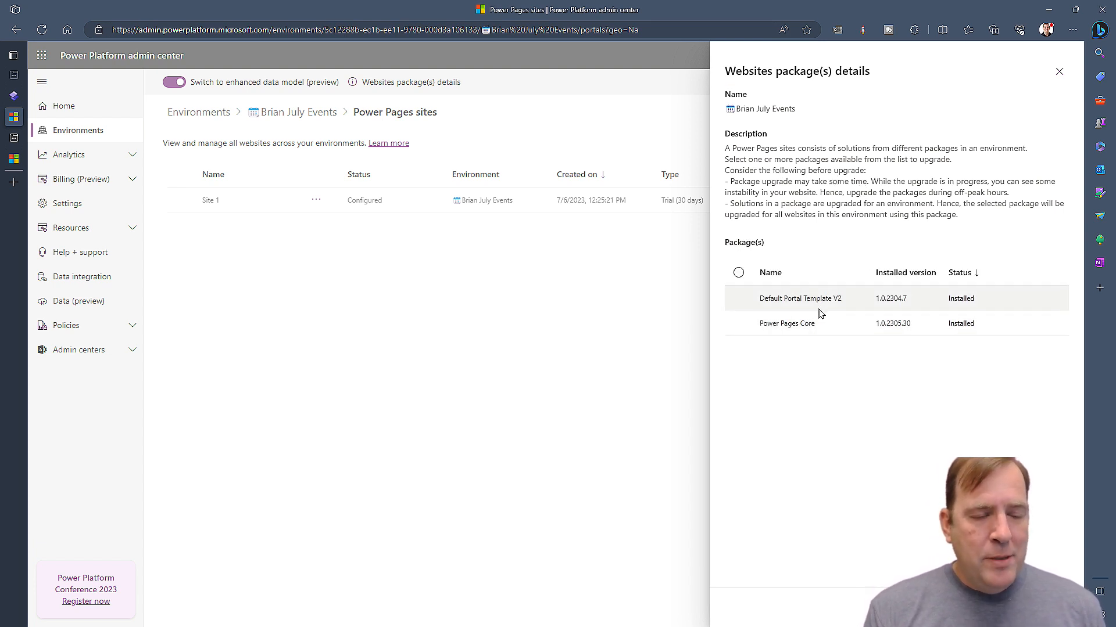
{"action": "mouse_move", "coordinate": [802, 305]}
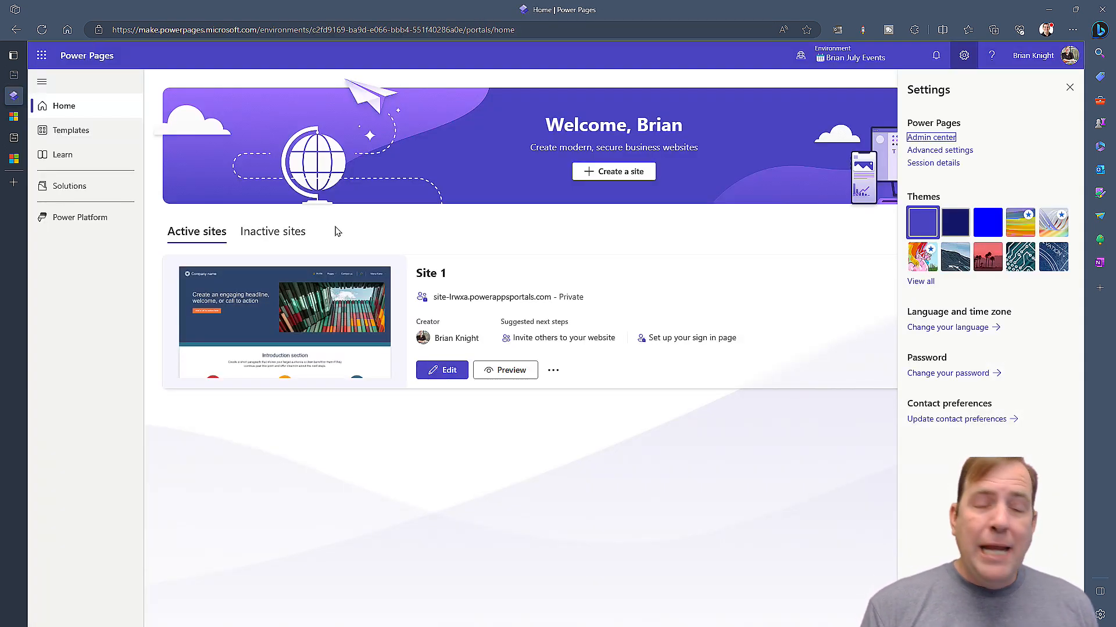
Create a new solution named 'sdsdfsdf' with a chosen publisher
{"action": "left_click", "coordinate": [1069, 88]}
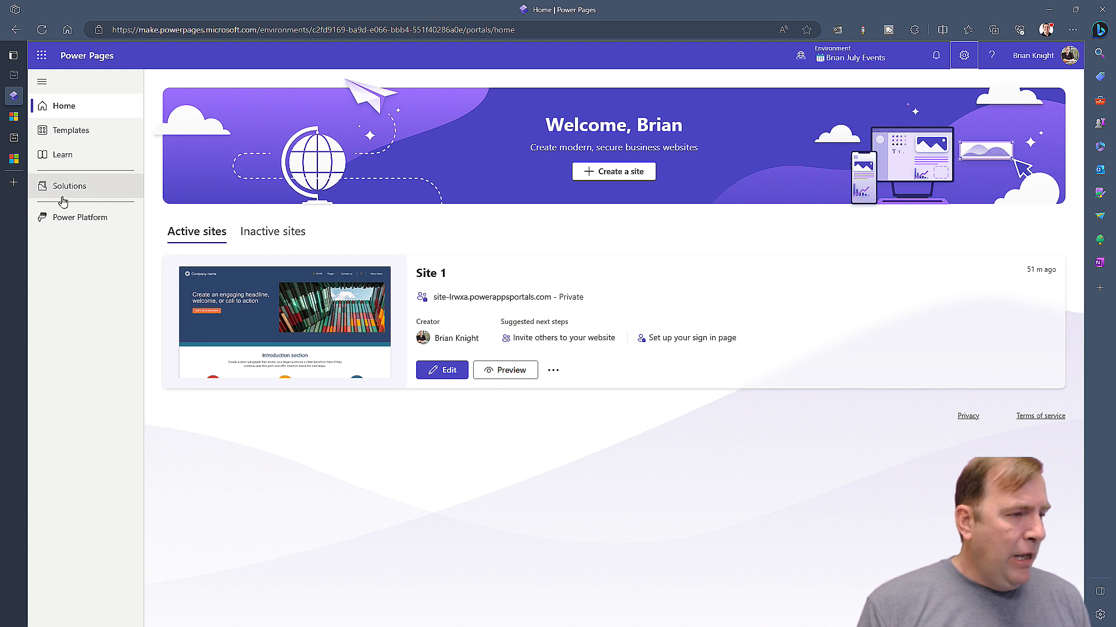
{"action": "left_click", "coordinate": [69, 186]}
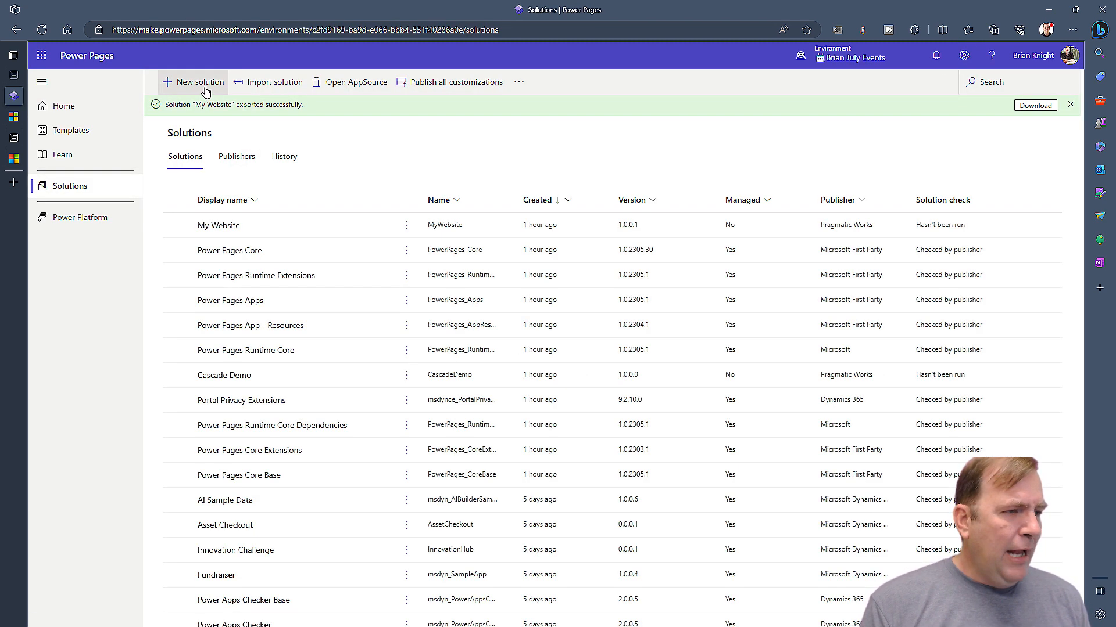
{"action": "type", "text": "sdsdfsdf"}
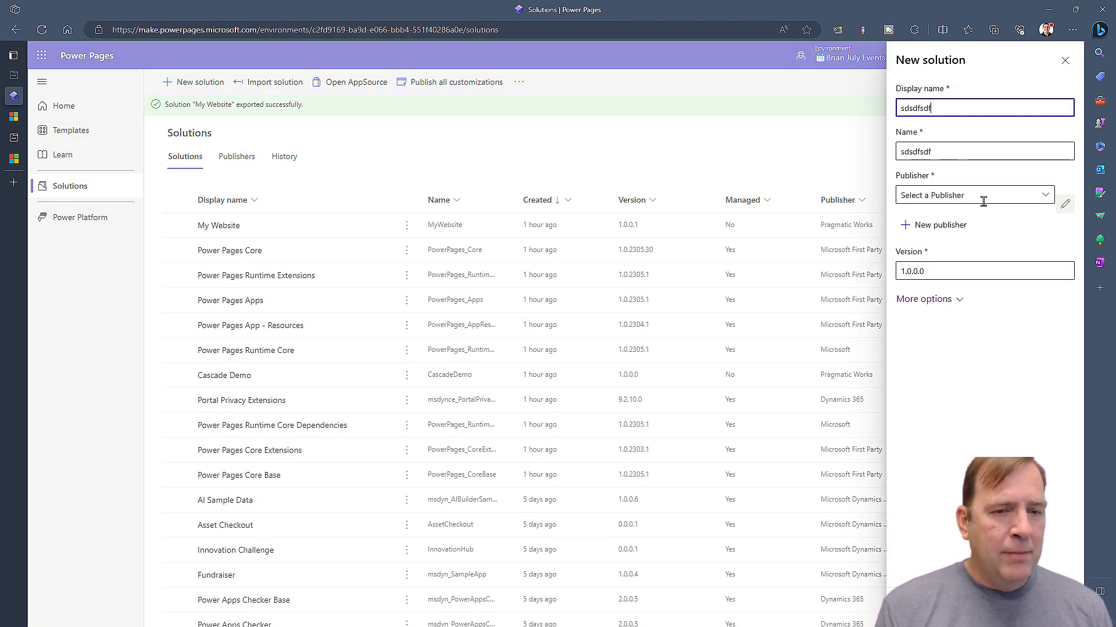
{"action": "left_click", "coordinate": [974, 194]}
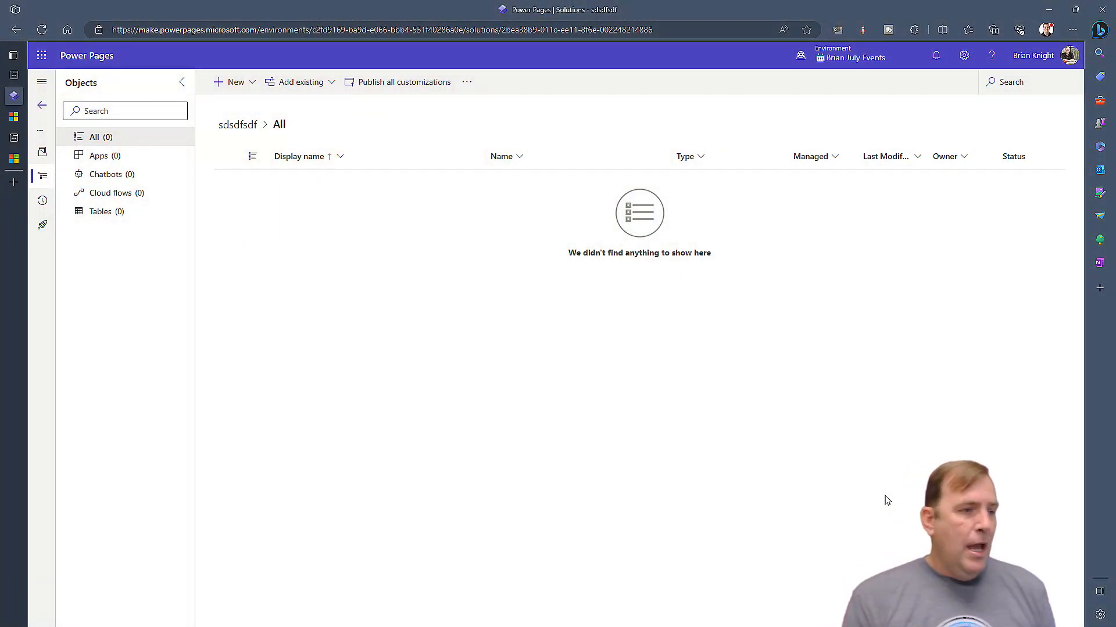
Start adding an existing site to sdsdfsdf, cancel, and return to Solutions
{"action": "left_click", "coordinate": [301, 82]}
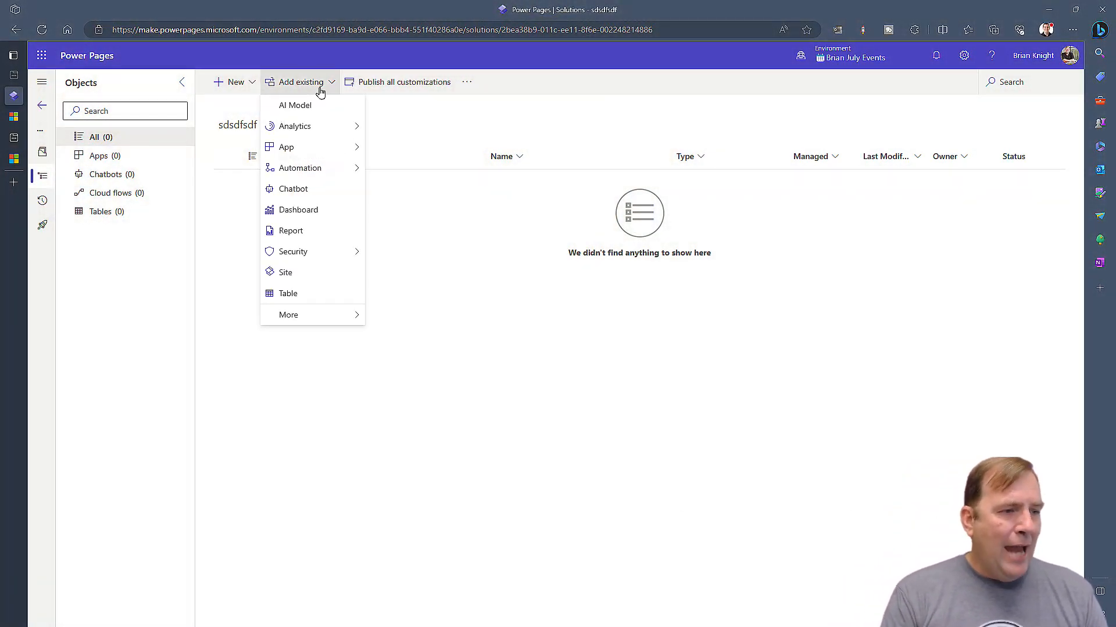
{"action": "left_click", "coordinate": [285, 272]}
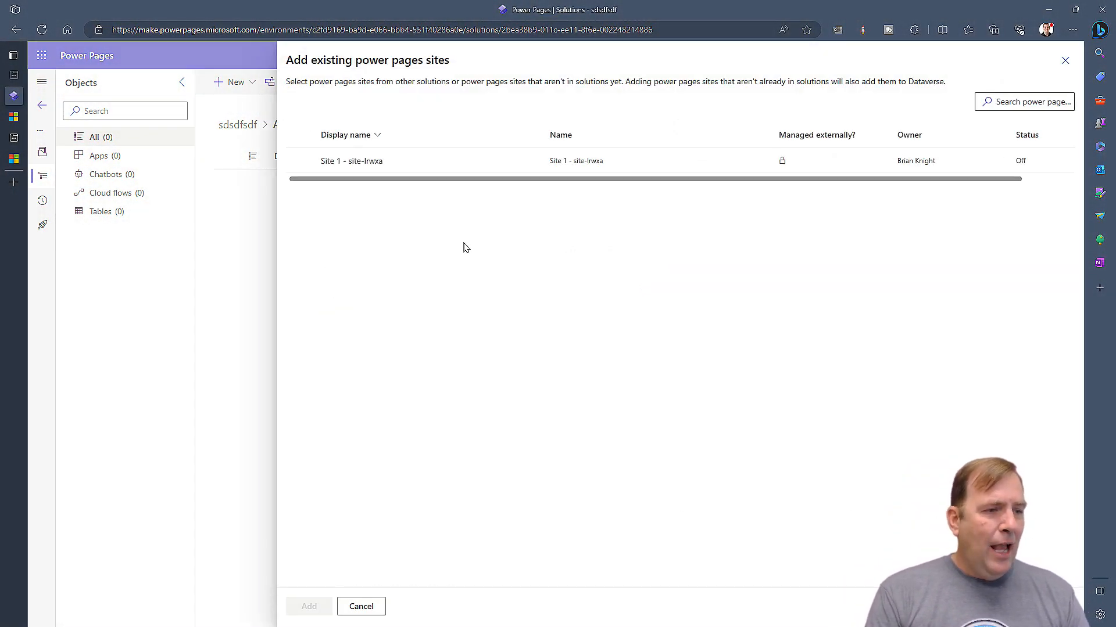
{"action": "left_click", "coordinate": [300, 161]}
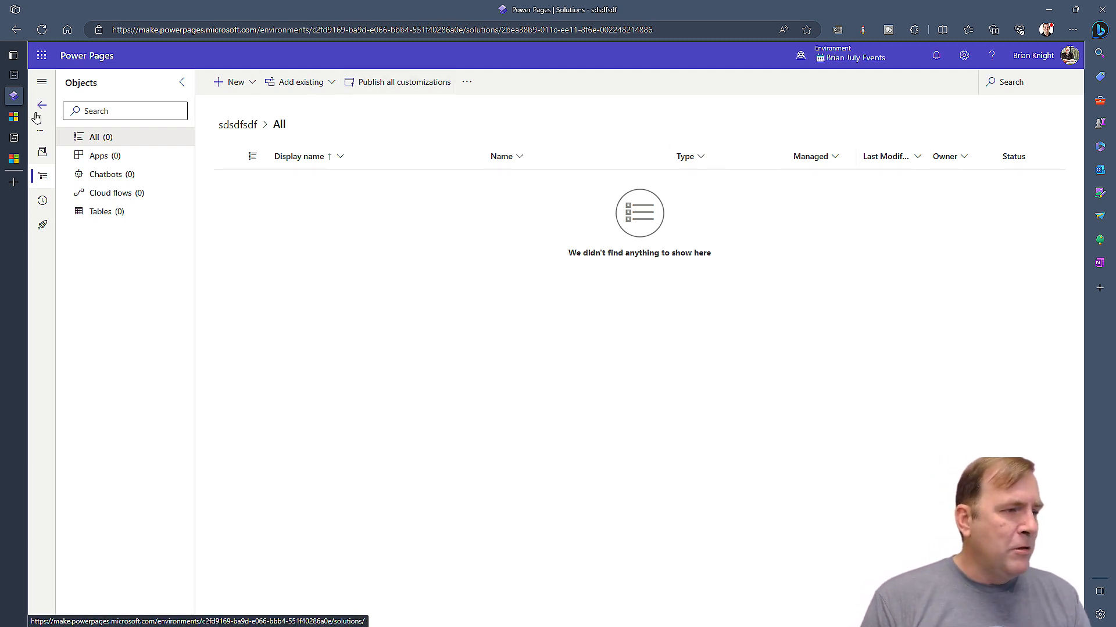
{"action": "left_click", "coordinate": [41, 105]}
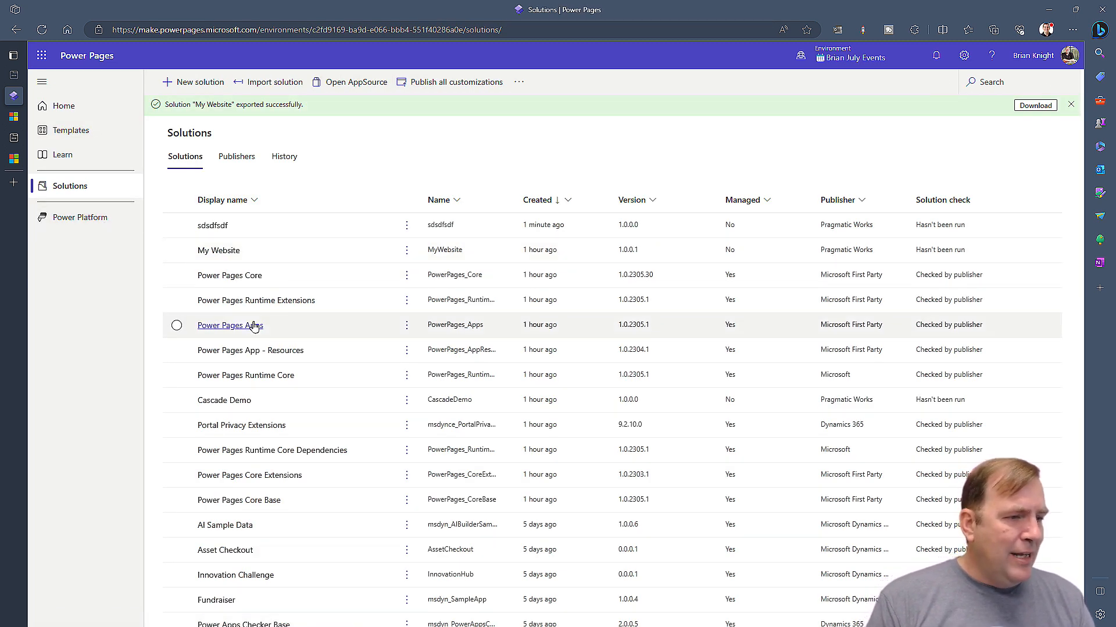
Open My Website, browse its site, language and table components, then return to Overview
{"action": "left_click", "coordinate": [218, 250]}
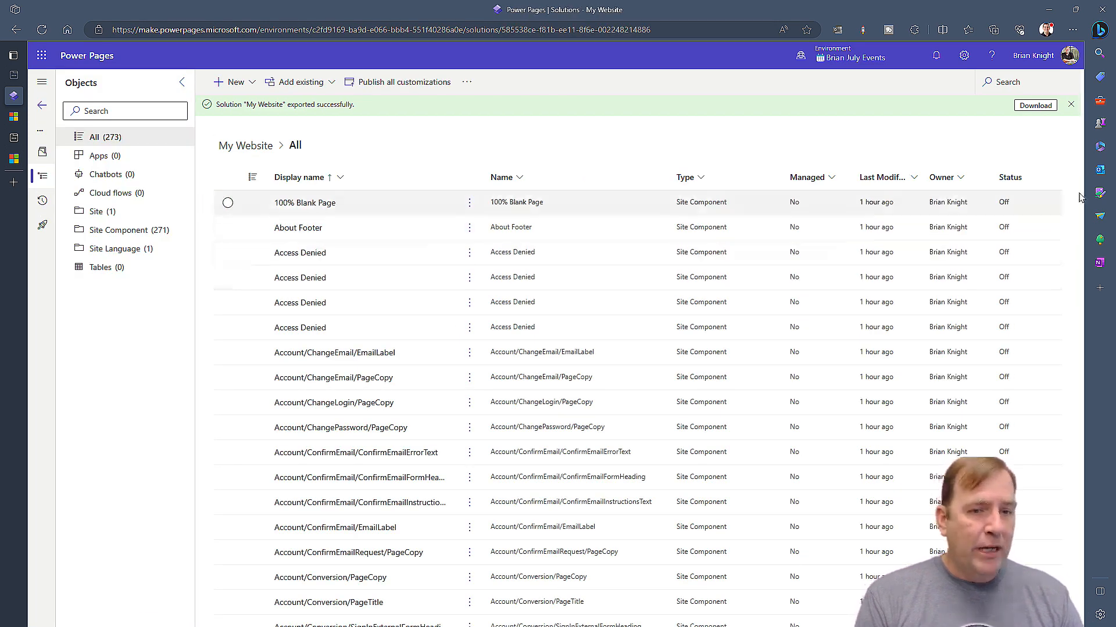
{"action": "left_click", "coordinate": [1070, 104]}
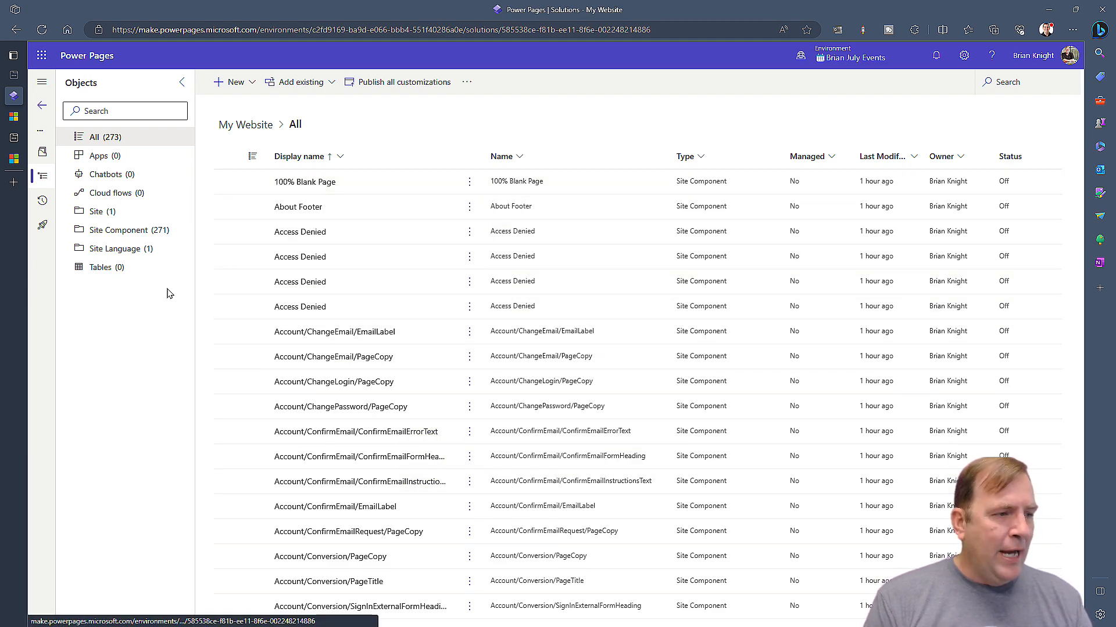
{"action": "left_click", "coordinate": [129, 230]}
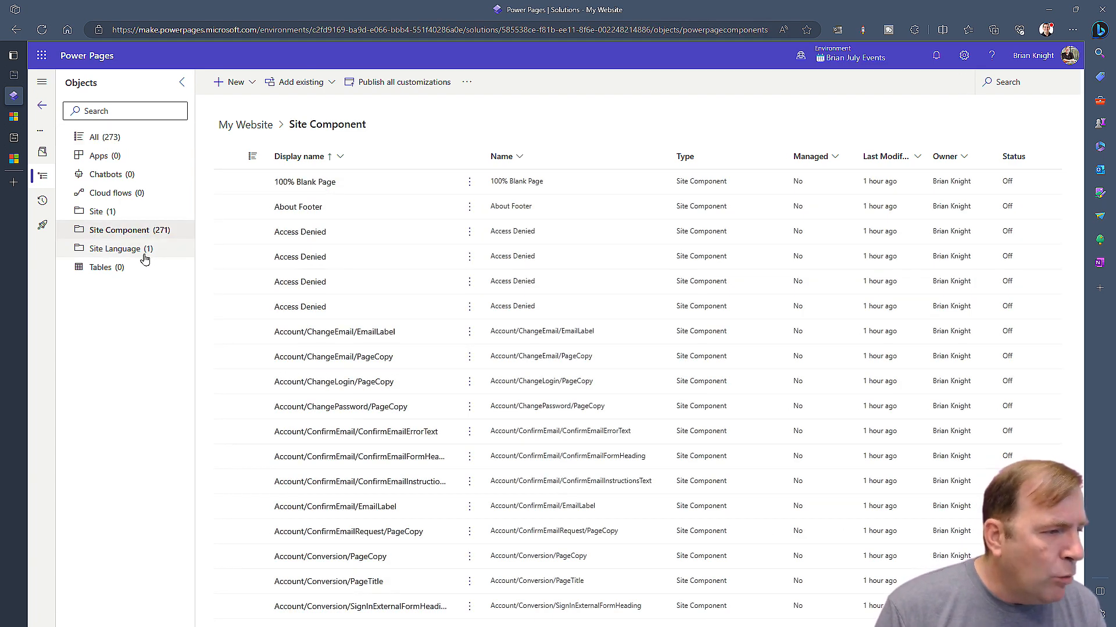
{"action": "left_click", "coordinate": [115, 248]}
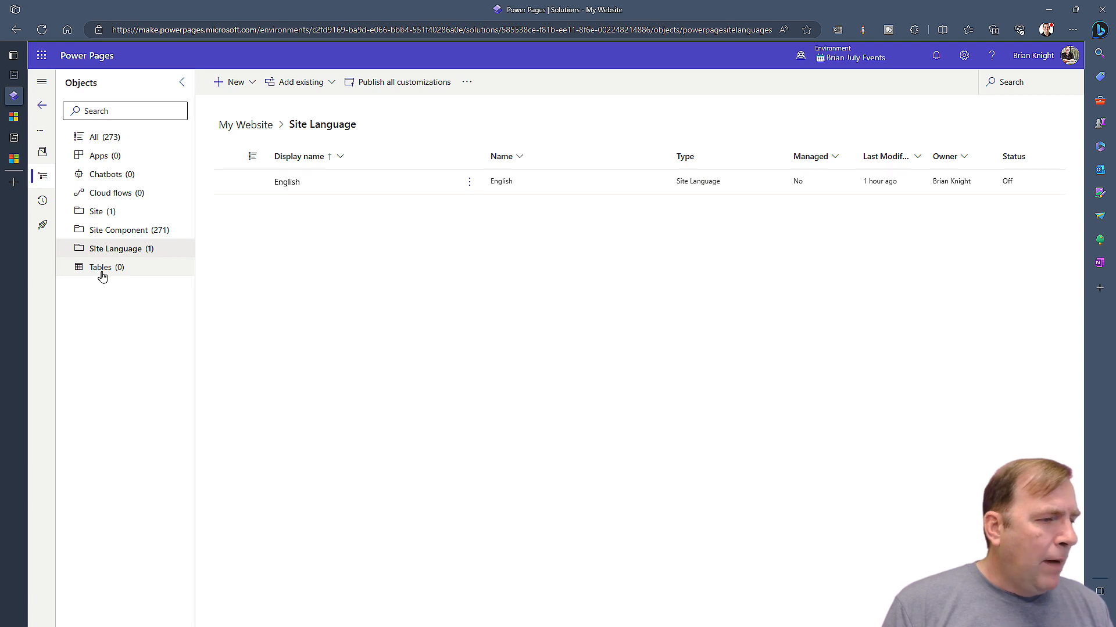
{"action": "left_click", "coordinate": [100, 267]}
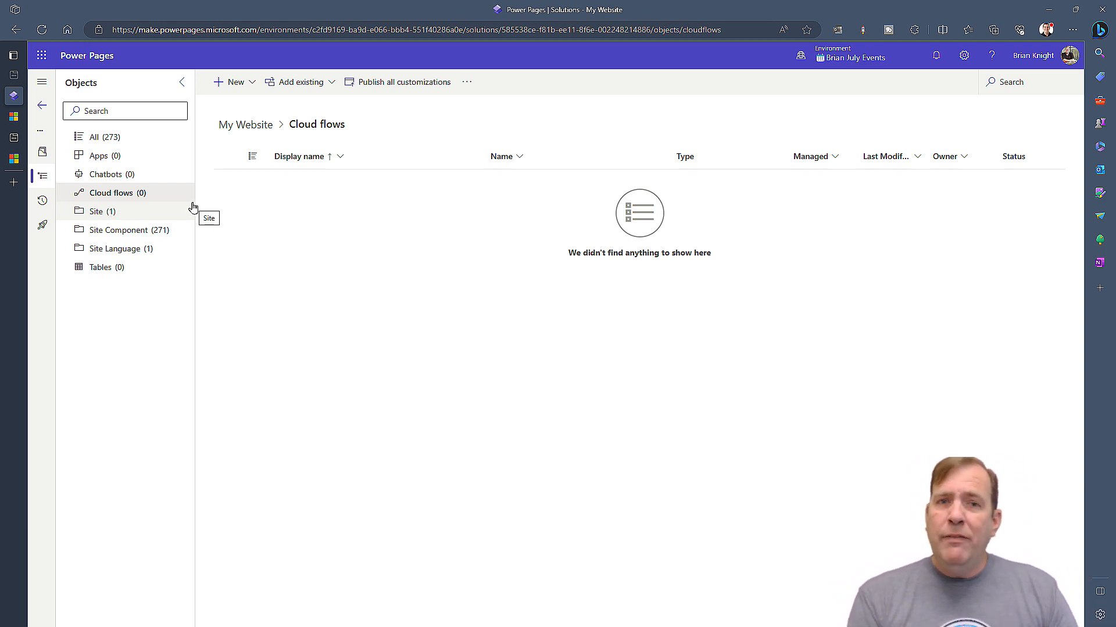
{"action": "mouse_move", "coordinate": [237, 233]}
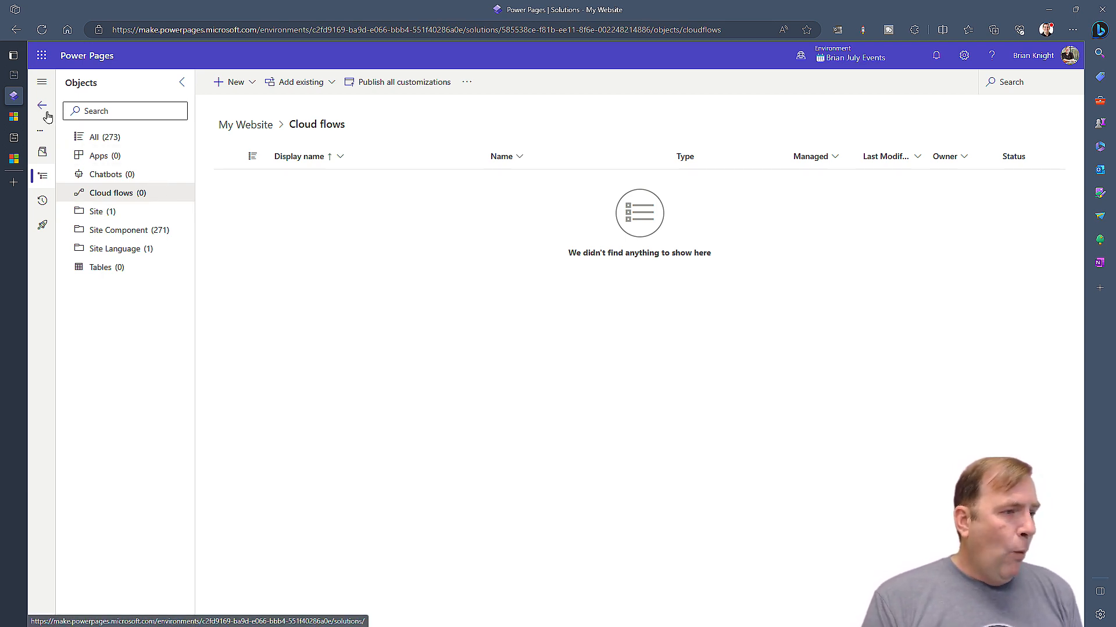
{"action": "left_click", "coordinate": [42, 153]}
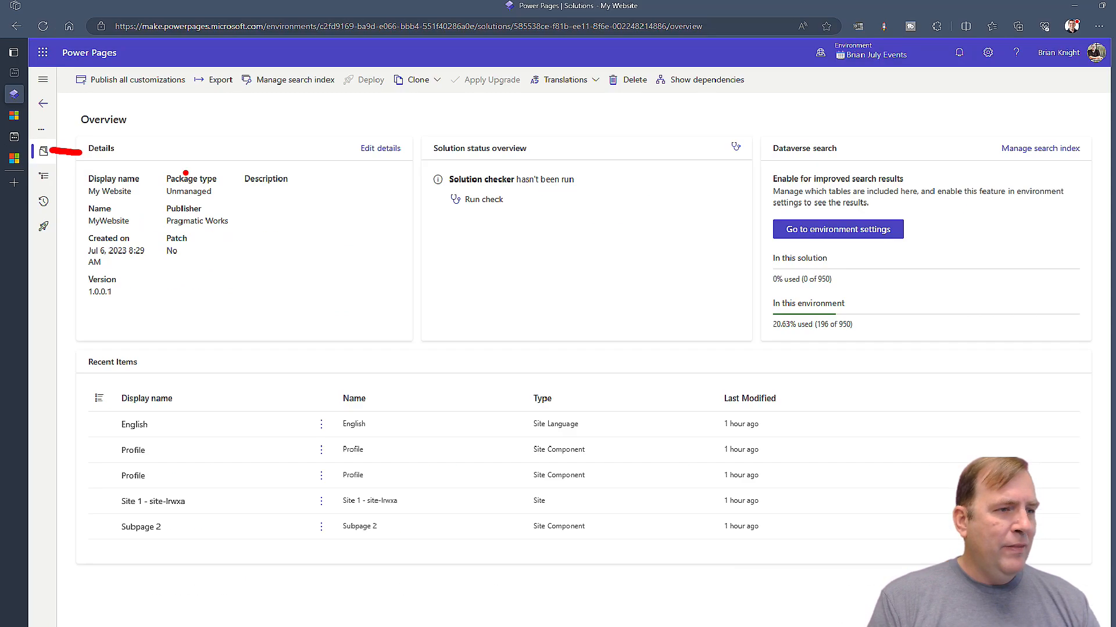
Publish and export My Website as an unmanaged solution at version 1.0.0.2
{"action": "left_click", "coordinate": [213, 79]}
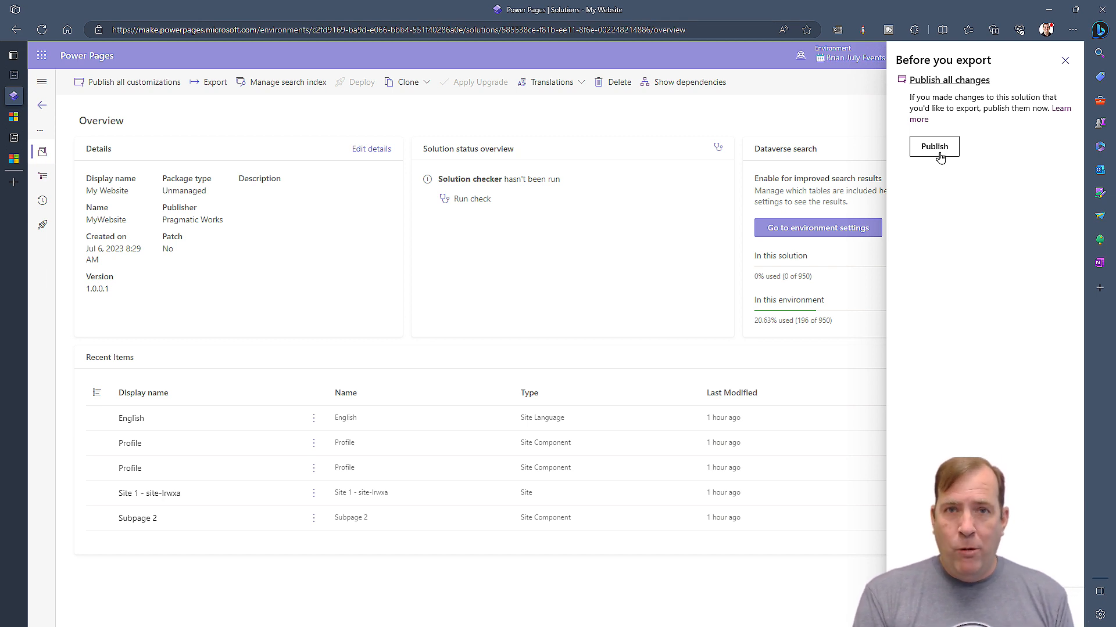
{"action": "mouse_move", "coordinate": [936, 223]}
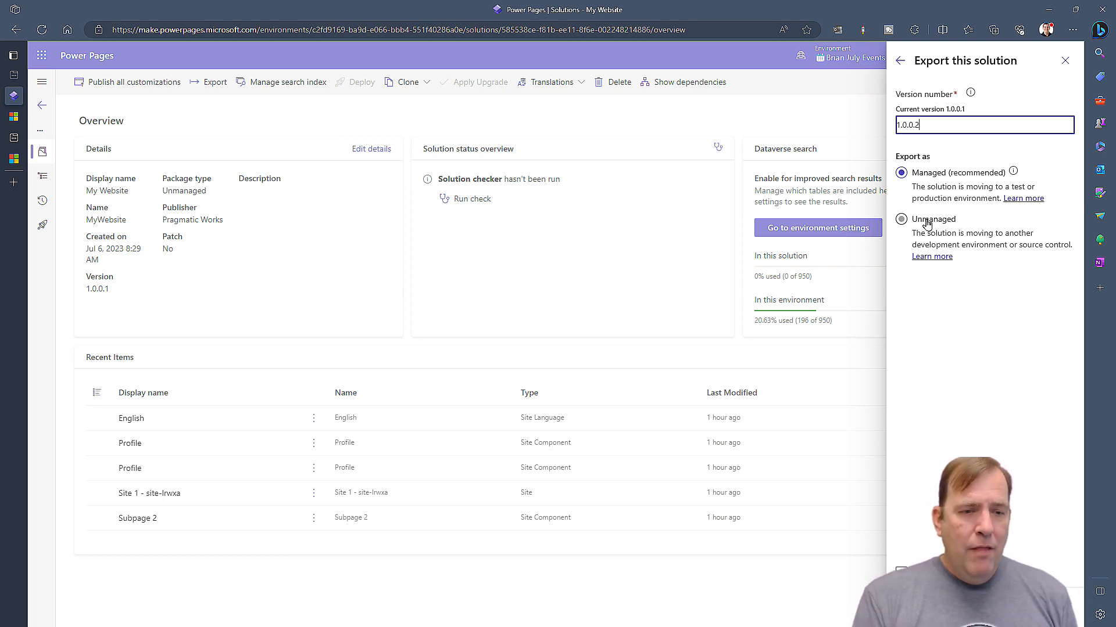
{"action": "left_click", "coordinate": [901, 219]}
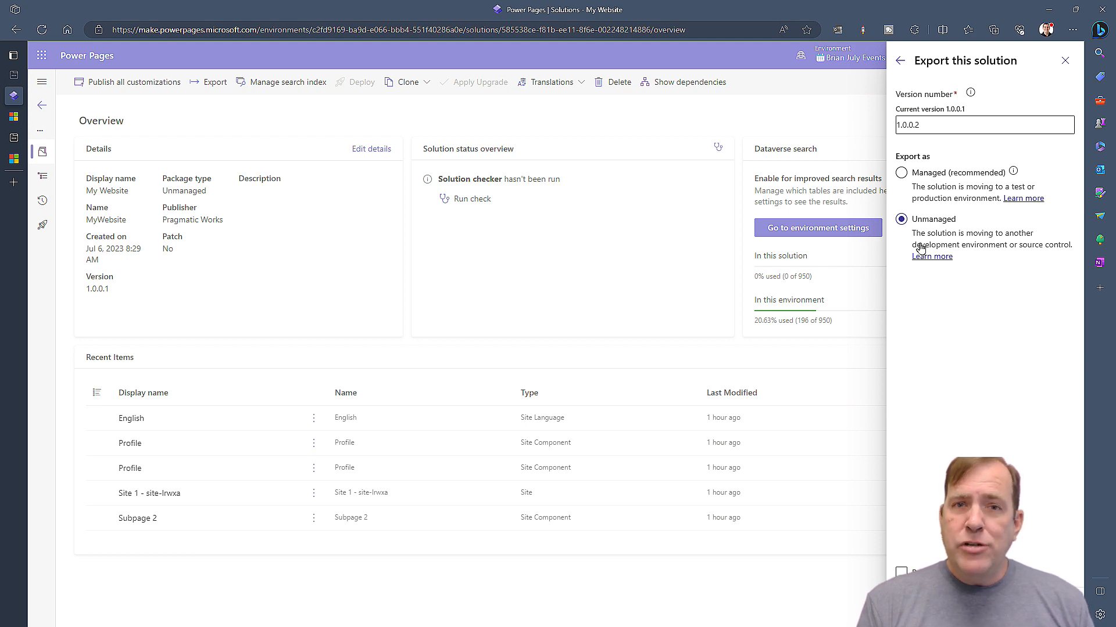
{"action": "left_click", "coordinate": [901, 172]}
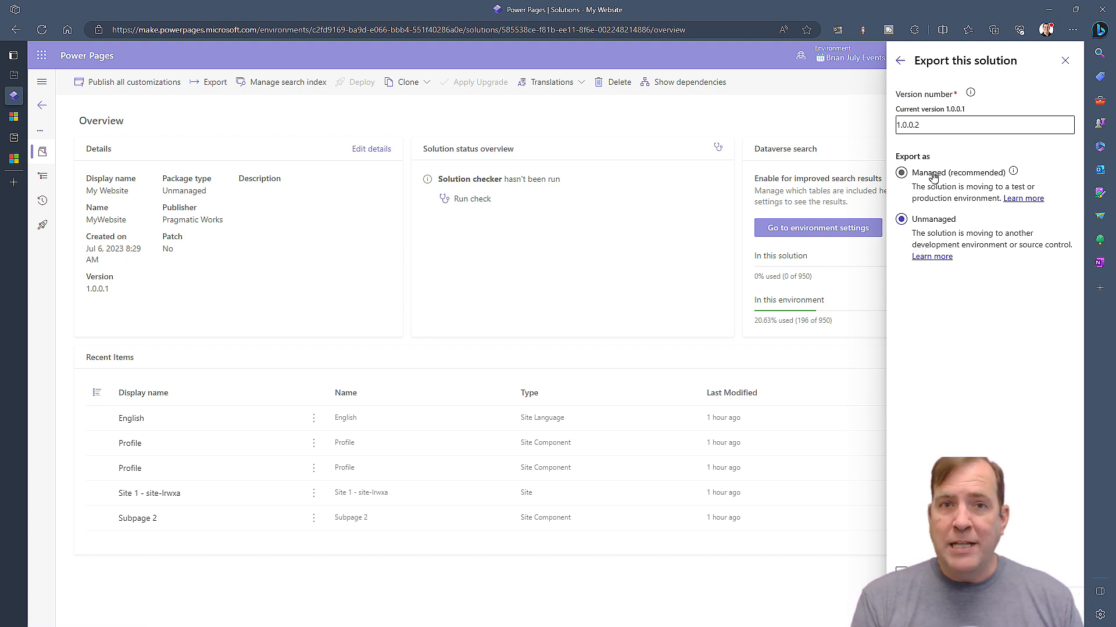
{"action": "left_click", "coordinate": [902, 218]}
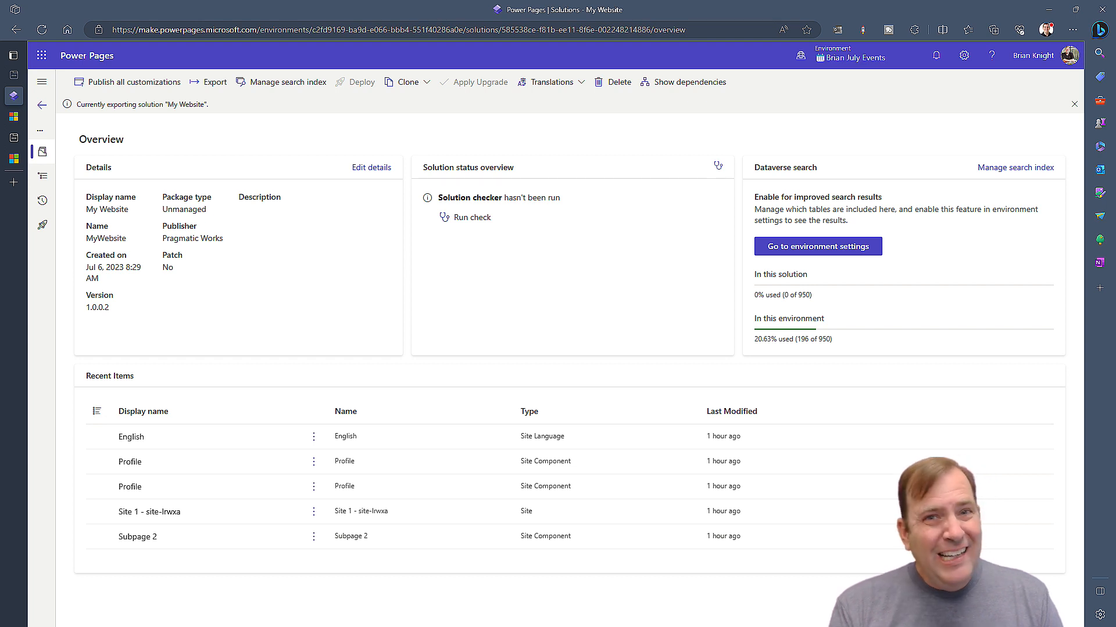
{"action": "mouse_move", "coordinate": [623, 336]}
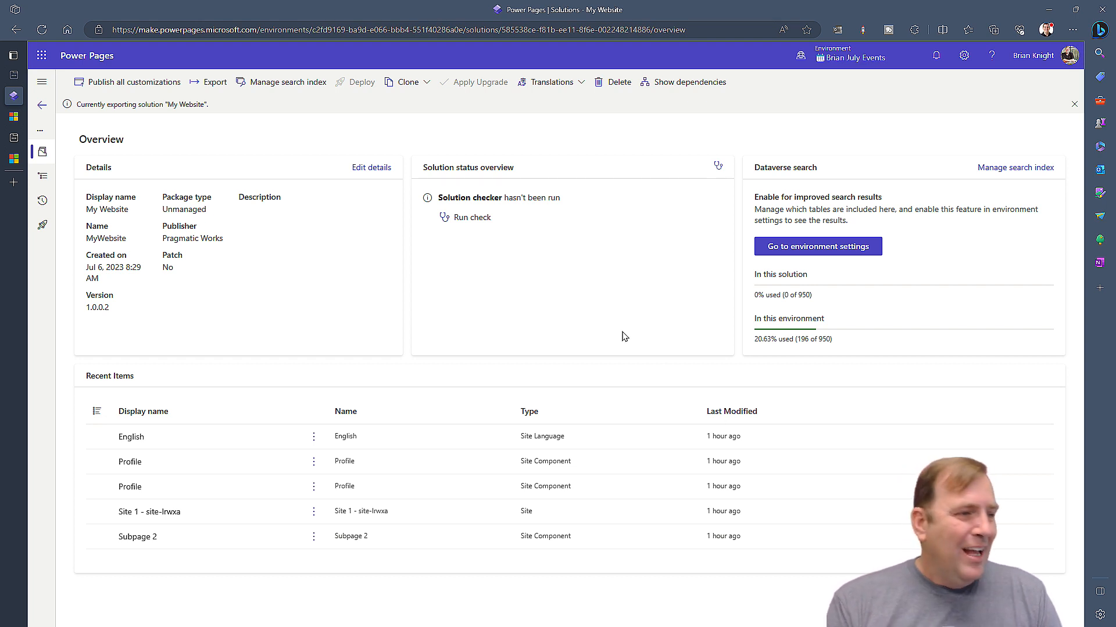
Switch to the DELETE ME PLEASE environment and show its solutions list
{"action": "left_click", "coordinate": [850, 56]}
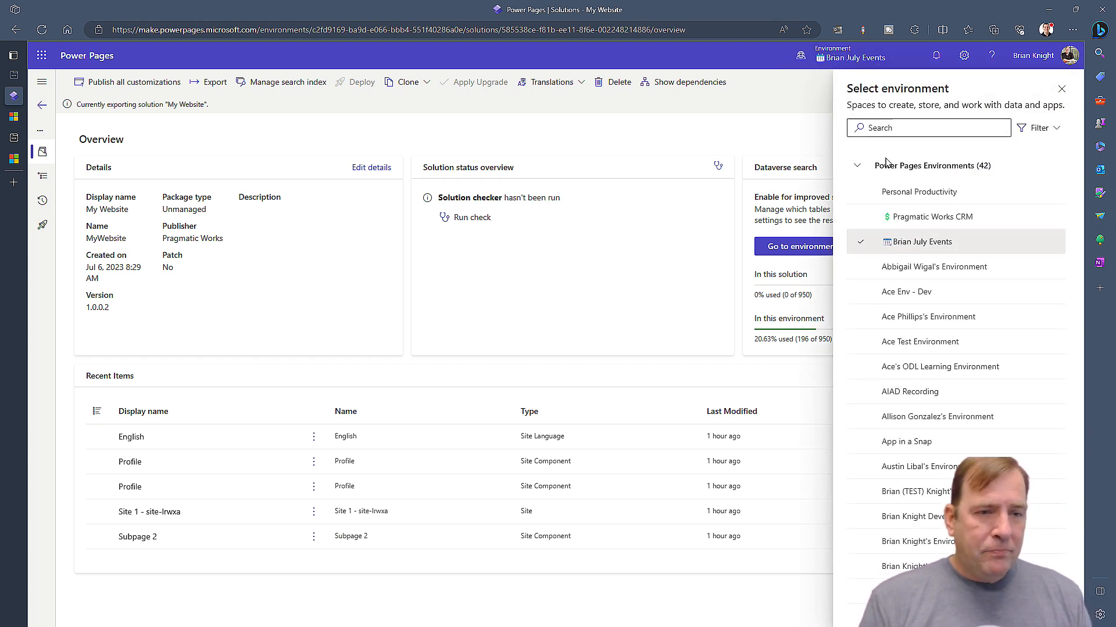
{"action": "left_click", "coordinate": [928, 127]}
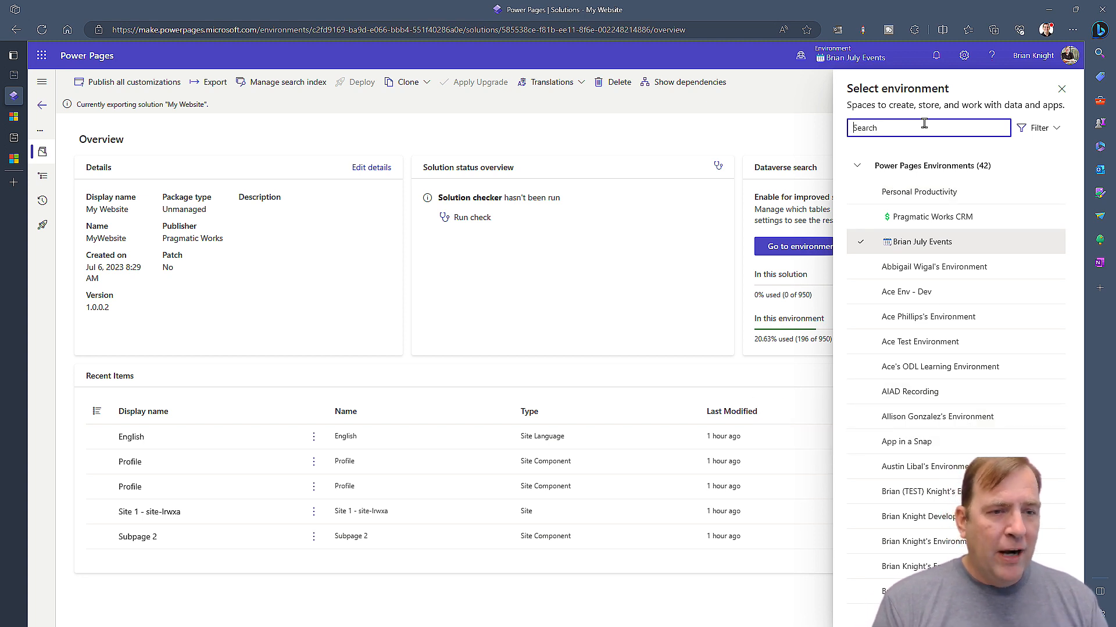
{"action": "type", "text": "de"}
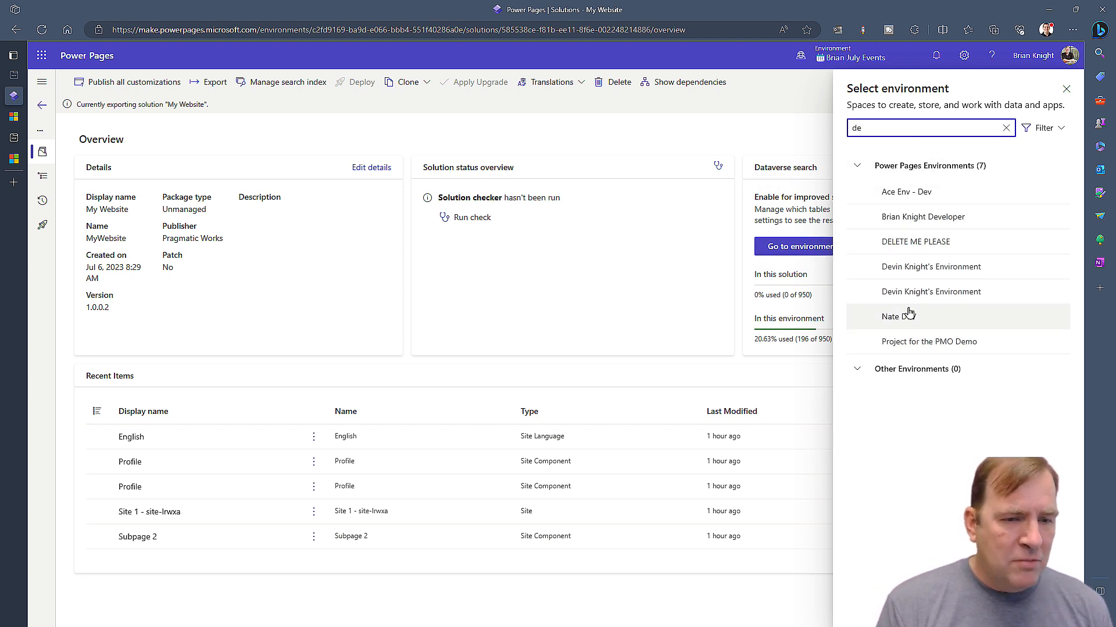
{"action": "left_click", "coordinate": [923, 217]}
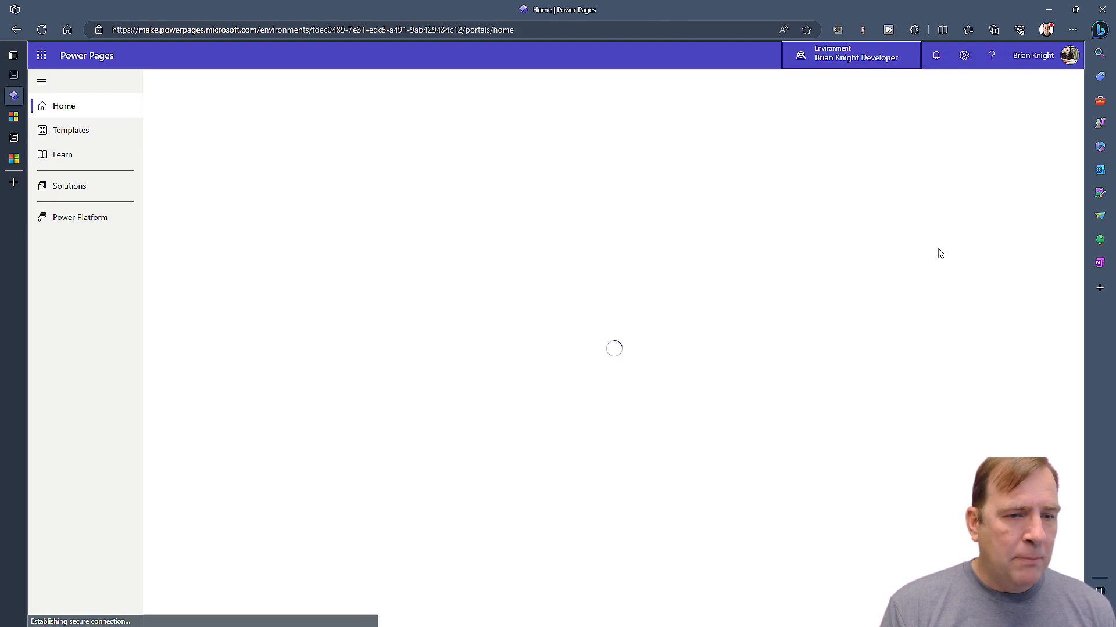
{"action": "left_click", "coordinate": [850, 55]}
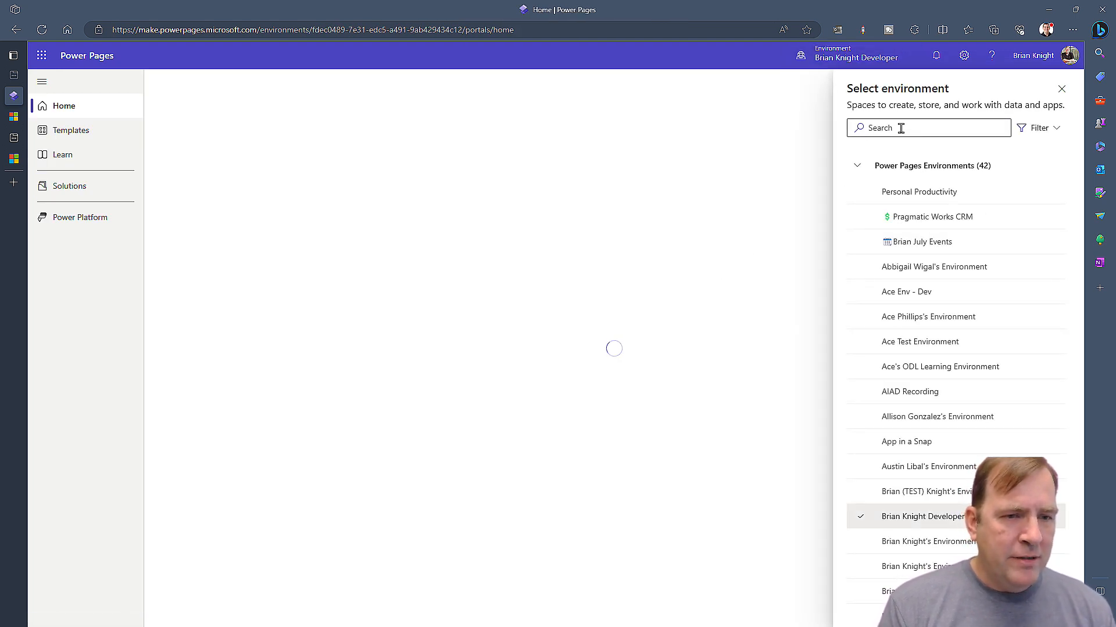
{"action": "type", "text": "delete"}
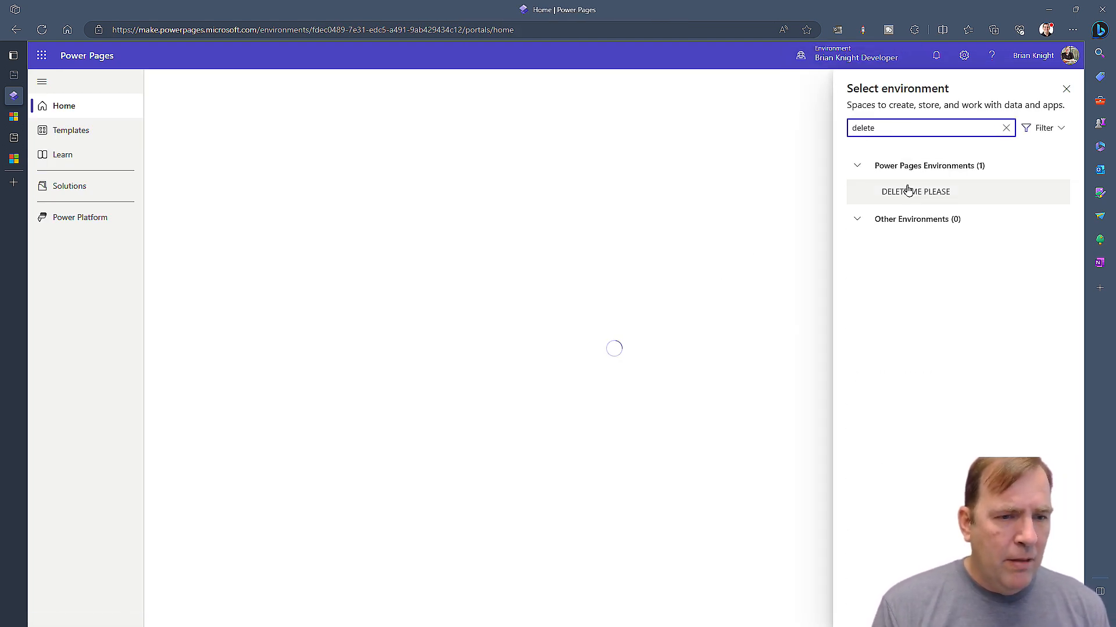
{"action": "left_click", "coordinate": [915, 192]}
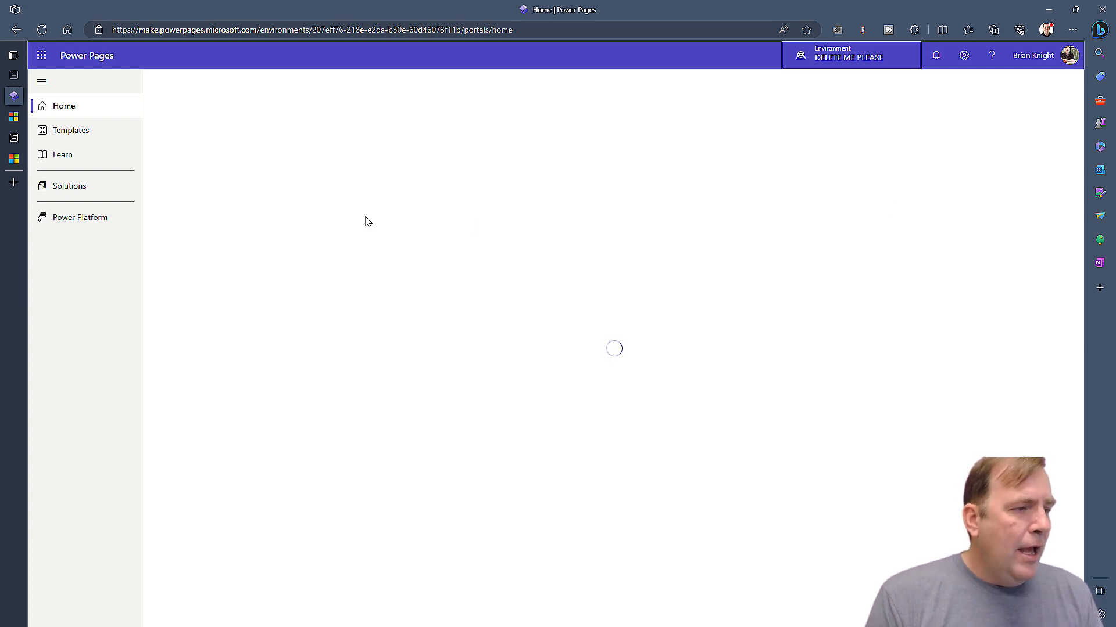
{"action": "left_click", "coordinate": [70, 186]}
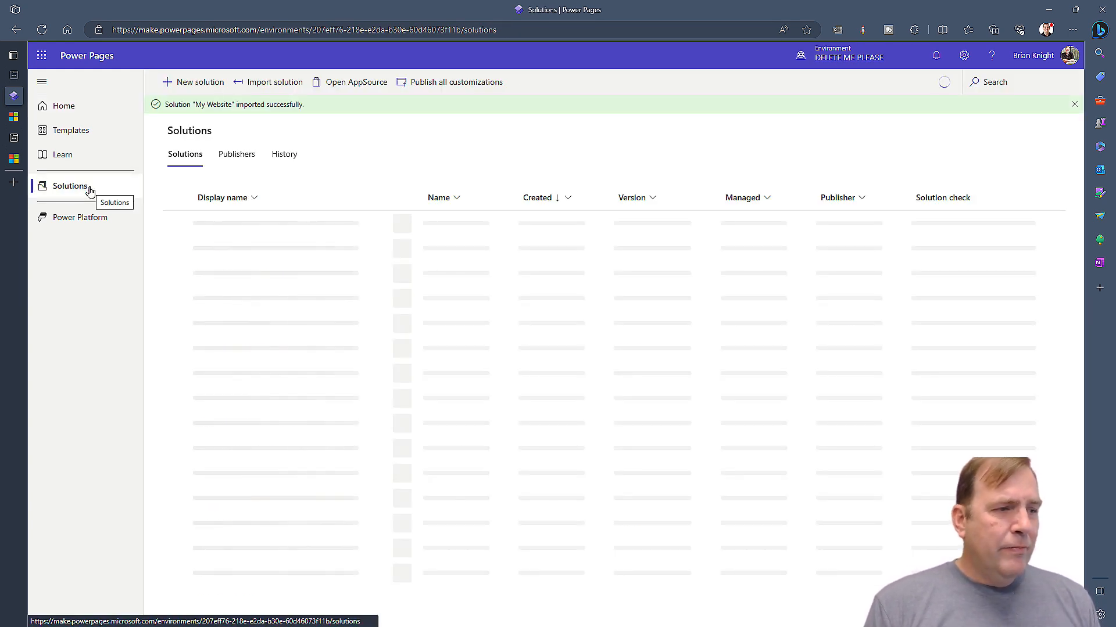
Load MyWebsite_1_0_0_1.zip for import, then close the panel as it's already installed
{"action": "left_click", "coordinate": [275, 82]}
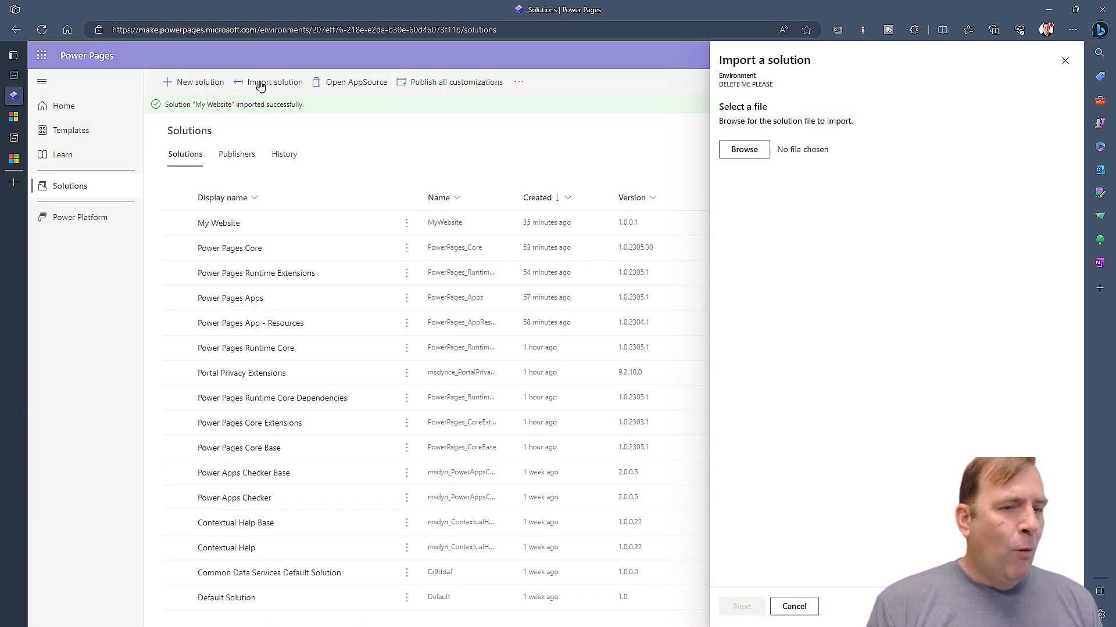
{"action": "left_click", "coordinate": [744, 149]}
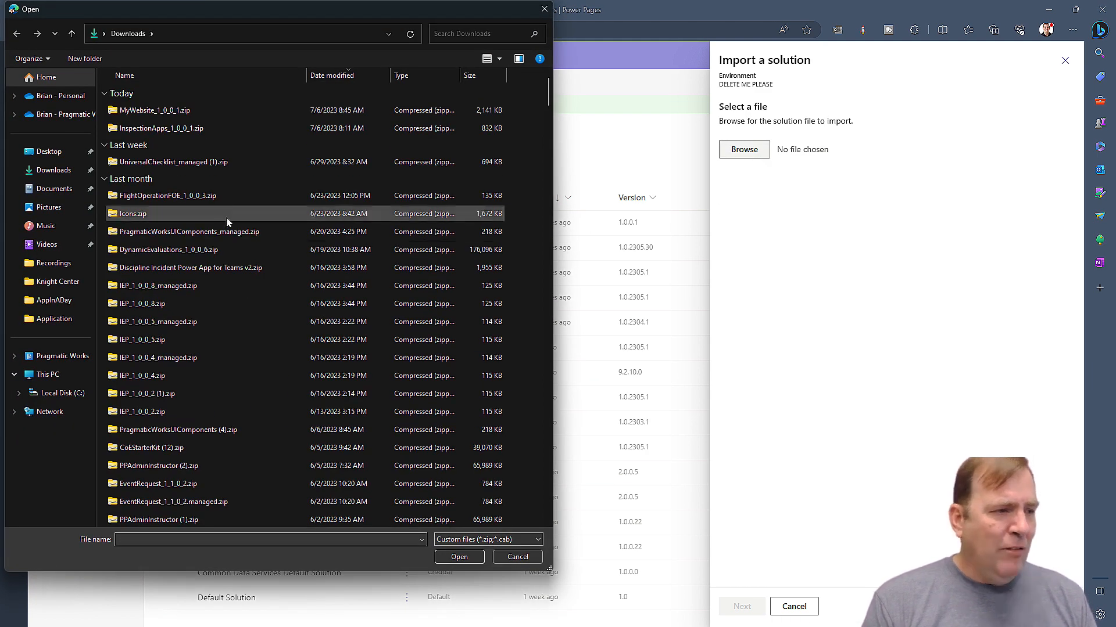
{"action": "left_click", "coordinate": [154, 110]}
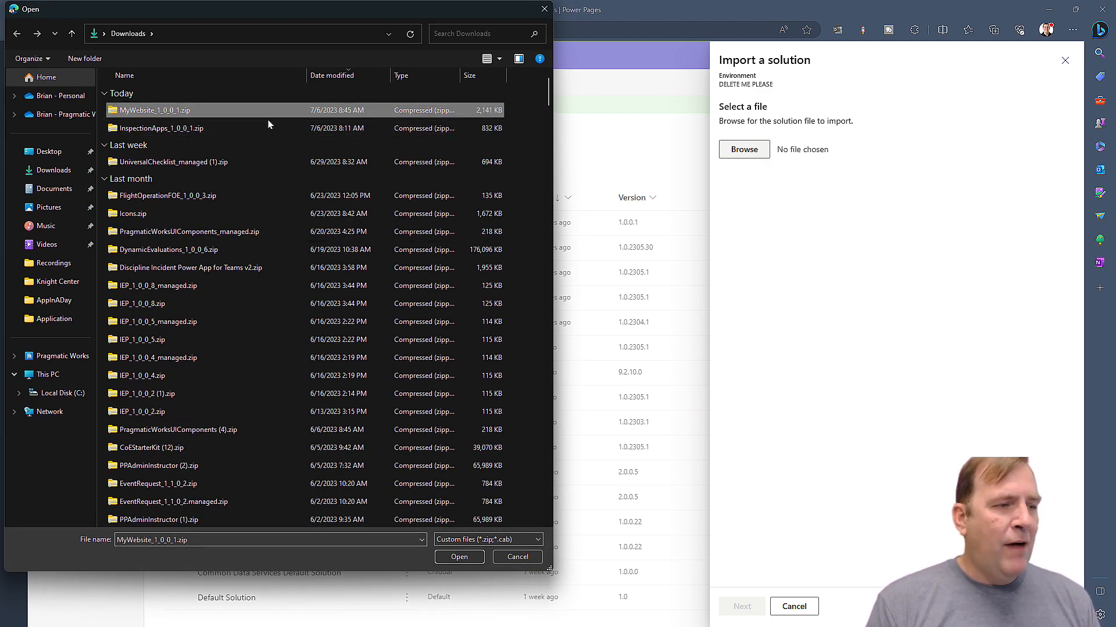
{"action": "left_click", "coordinate": [459, 557]}
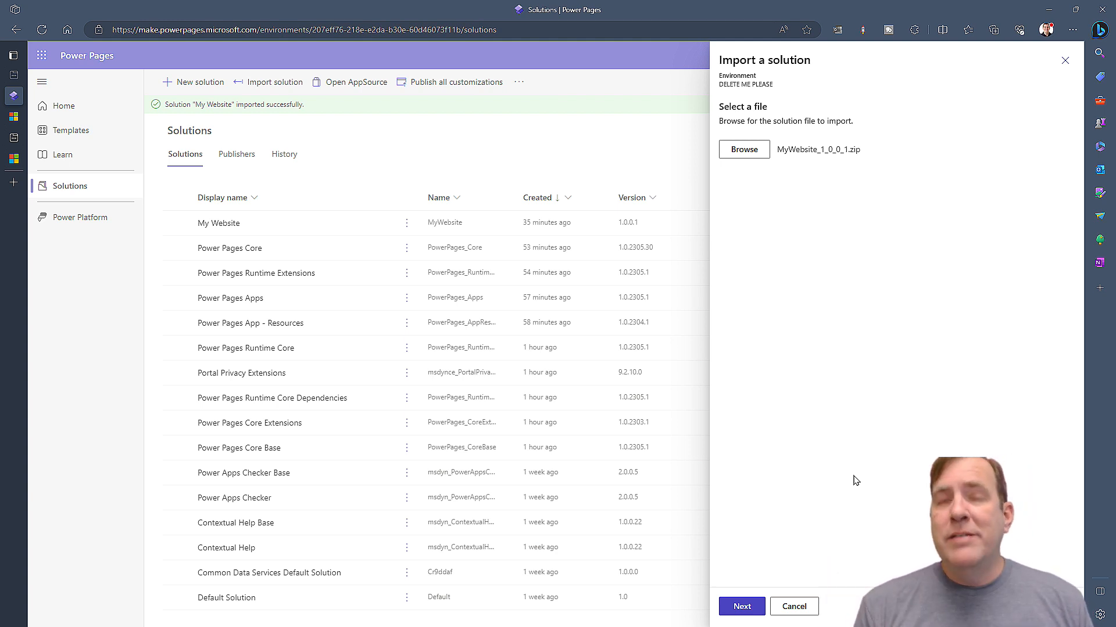
{"action": "mouse_move", "coordinate": [894, 498]}
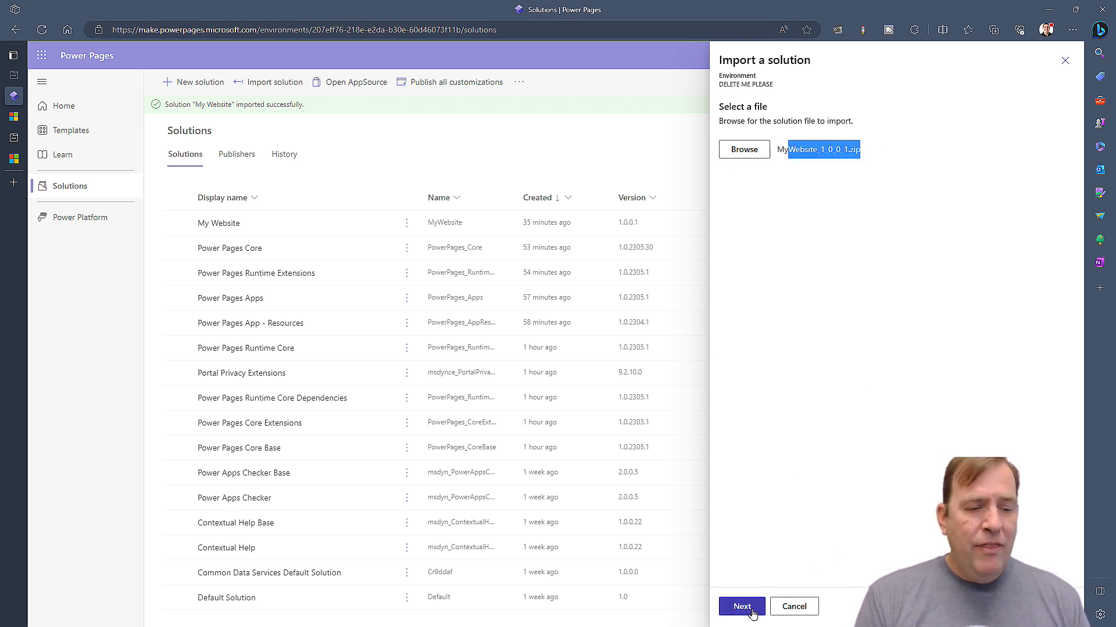
{"action": "left_click", "coordinate": [741, 606]}
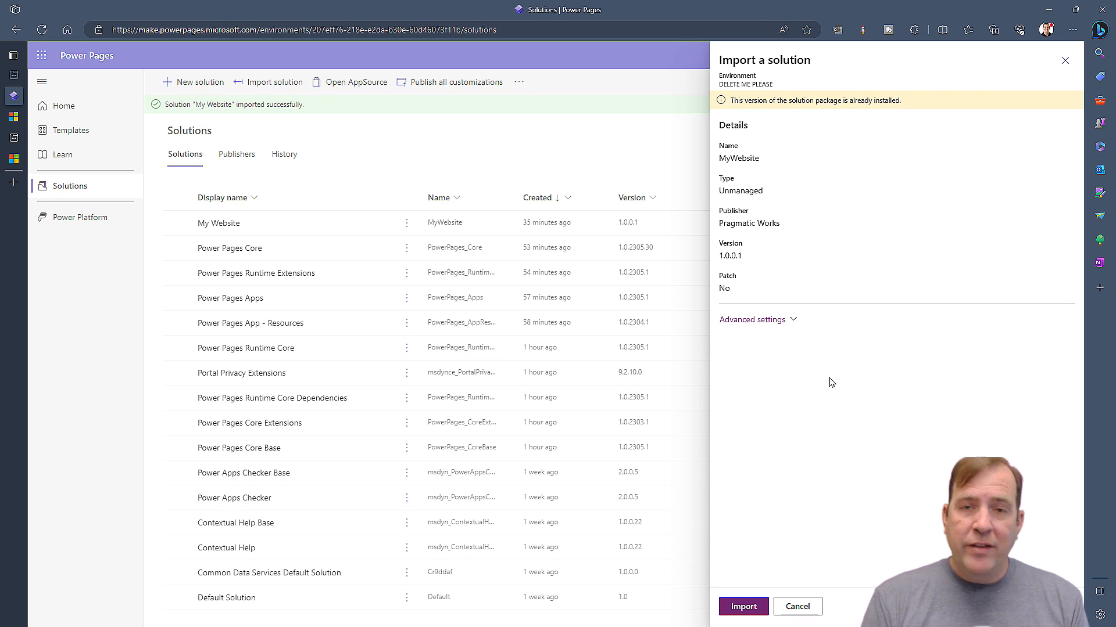
{"action": "mouse_move", "coordinate": [767, 264]}
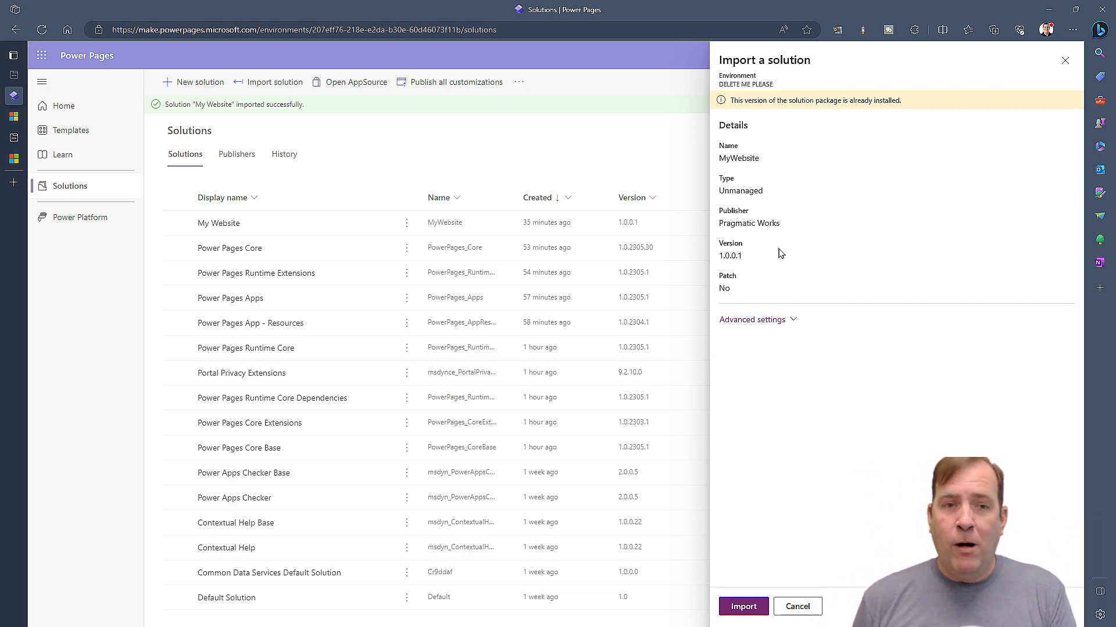
{"action": "mouse_move", "coordinate": [1067, 138]}
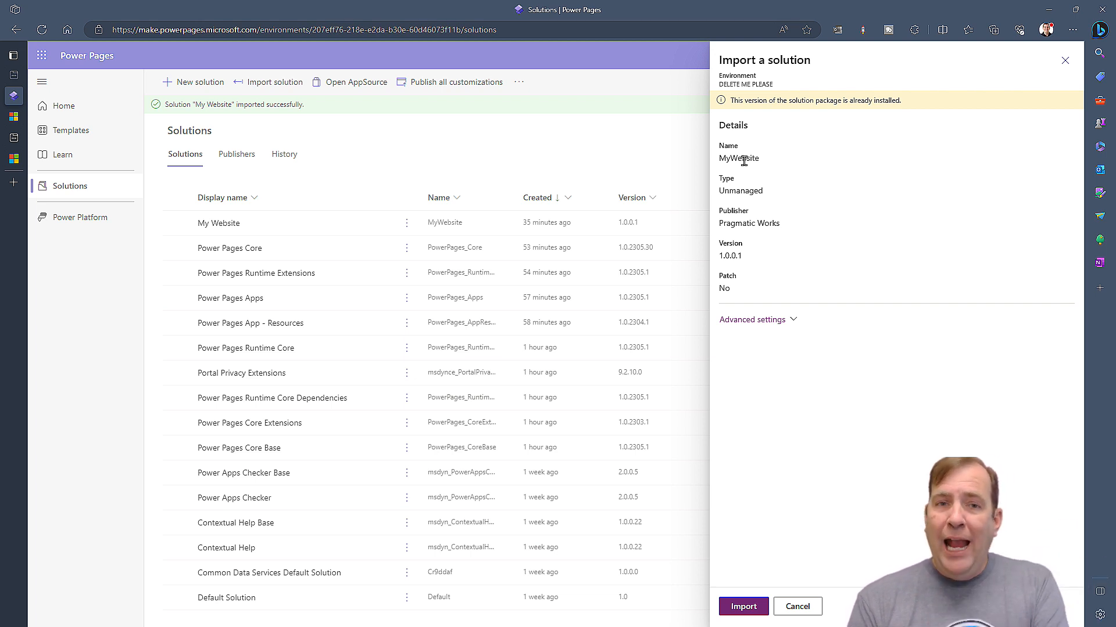
{"action": "left_click", "coordinate": [1065, 60]}
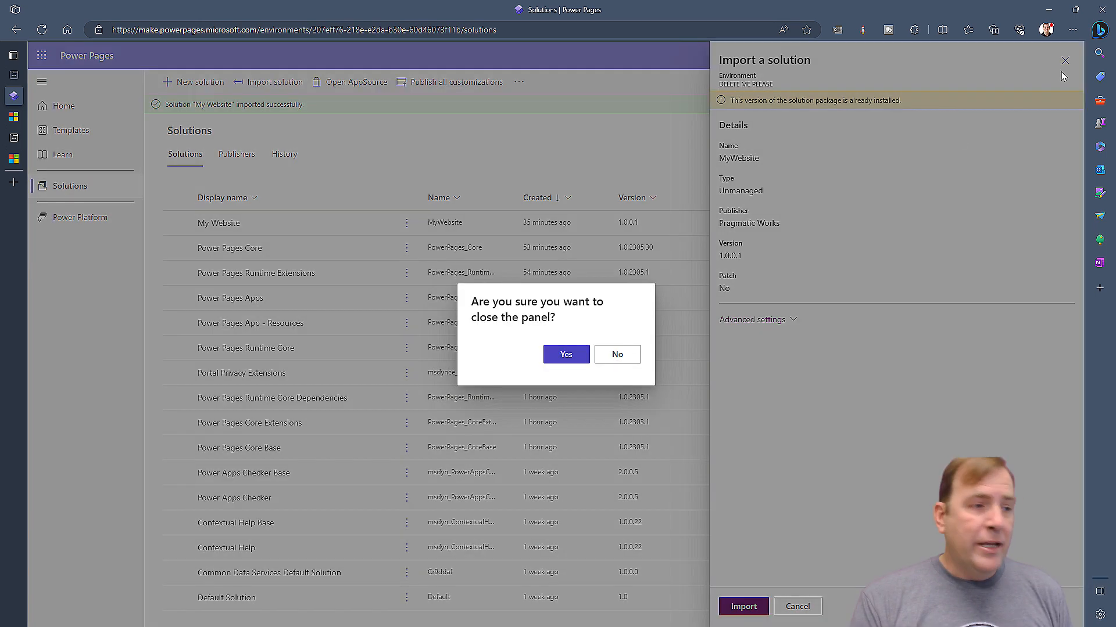
{"action": "left_click", "coordinate": [565, 354]}
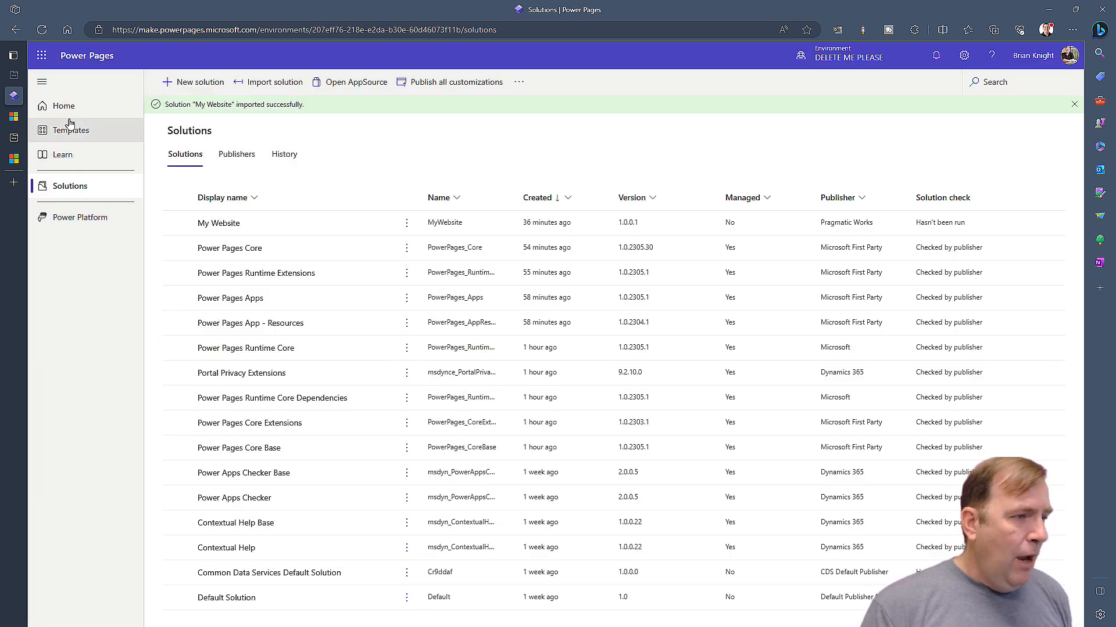
Reactivate the deactivated Site 1 from the Inactive sites list on Power Pages home
{"action": "left_click", "coordinate": [64, 105]}
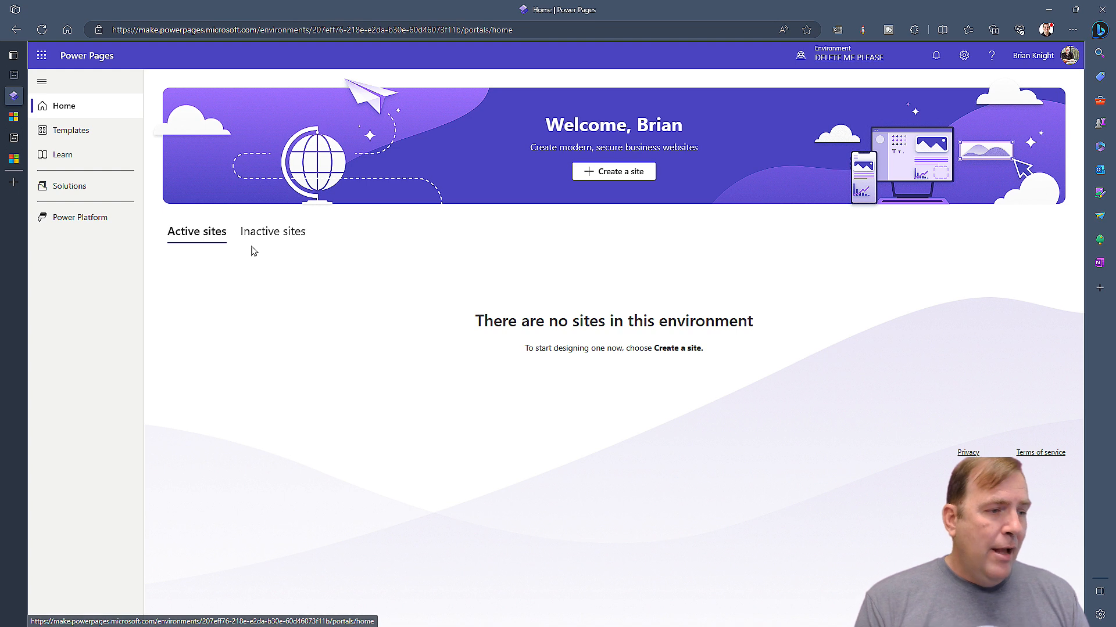
{"action": "left_click", "coordinate": [271, 231]}
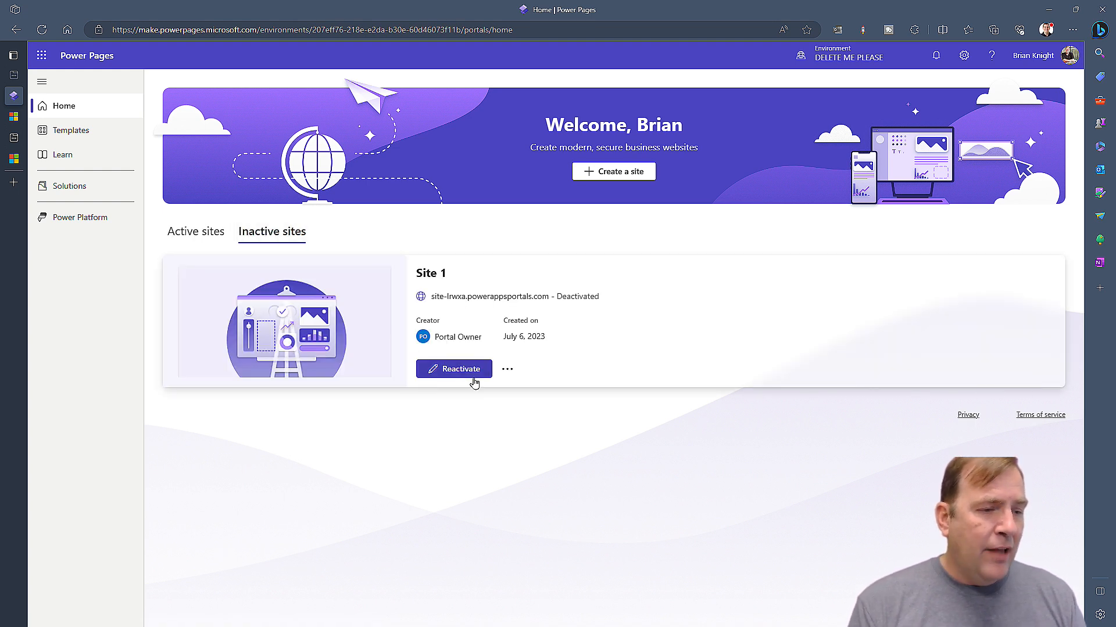
{"action": "left_click", "coordinate": [453, 368]}
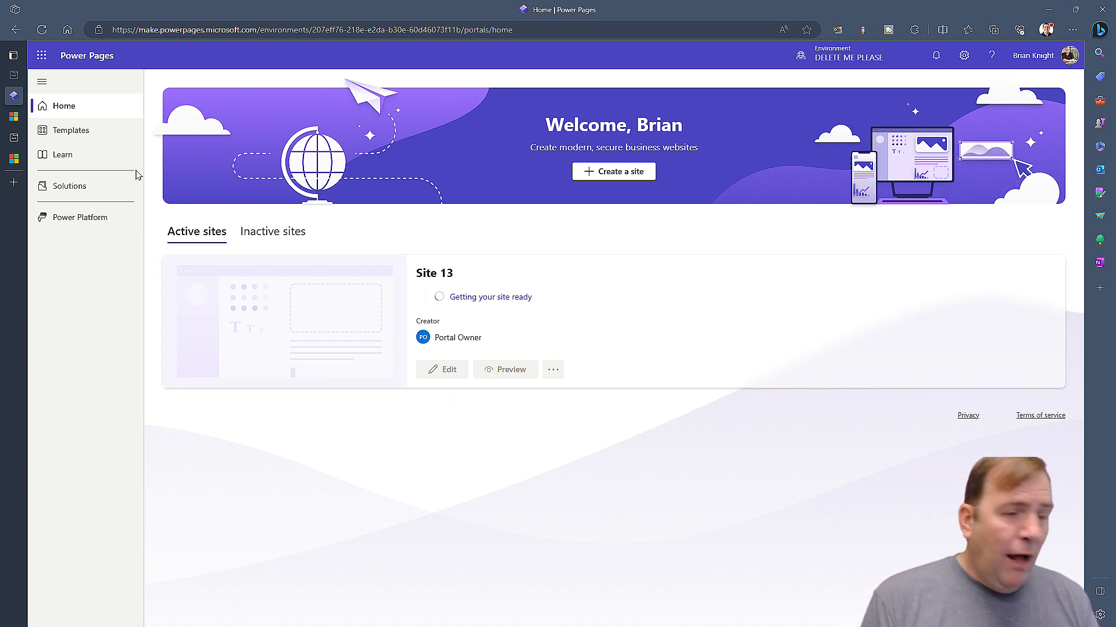
Switch to another environment and open the options menu for Site 1
{"action": "left_click", "coordinate": [801, 56]}
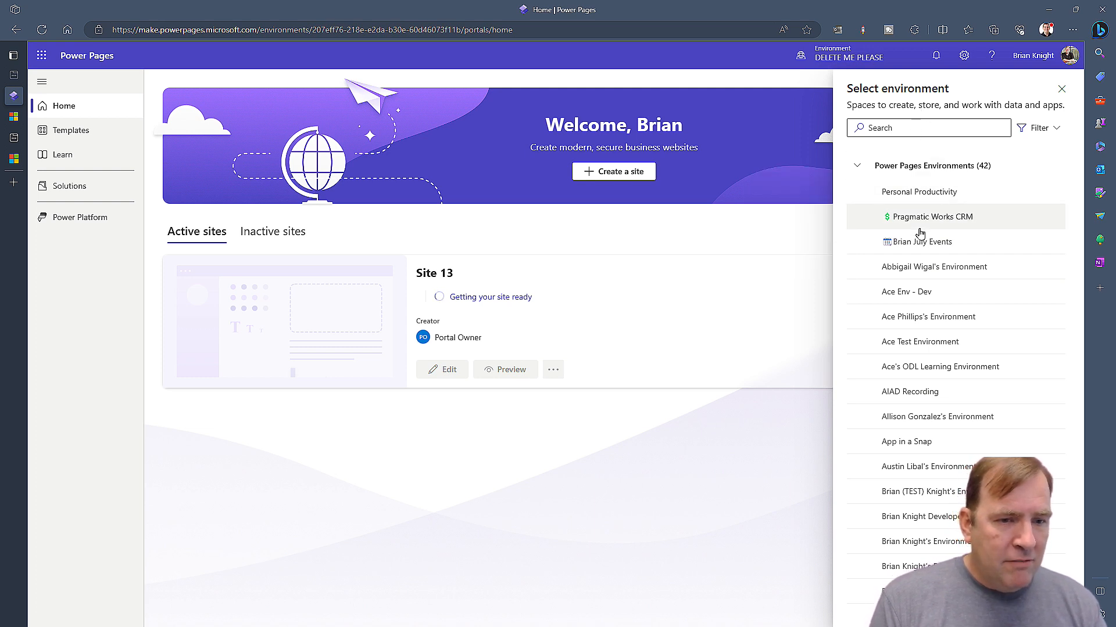
{"action": "left_click", "coordinate": [922, 241]}
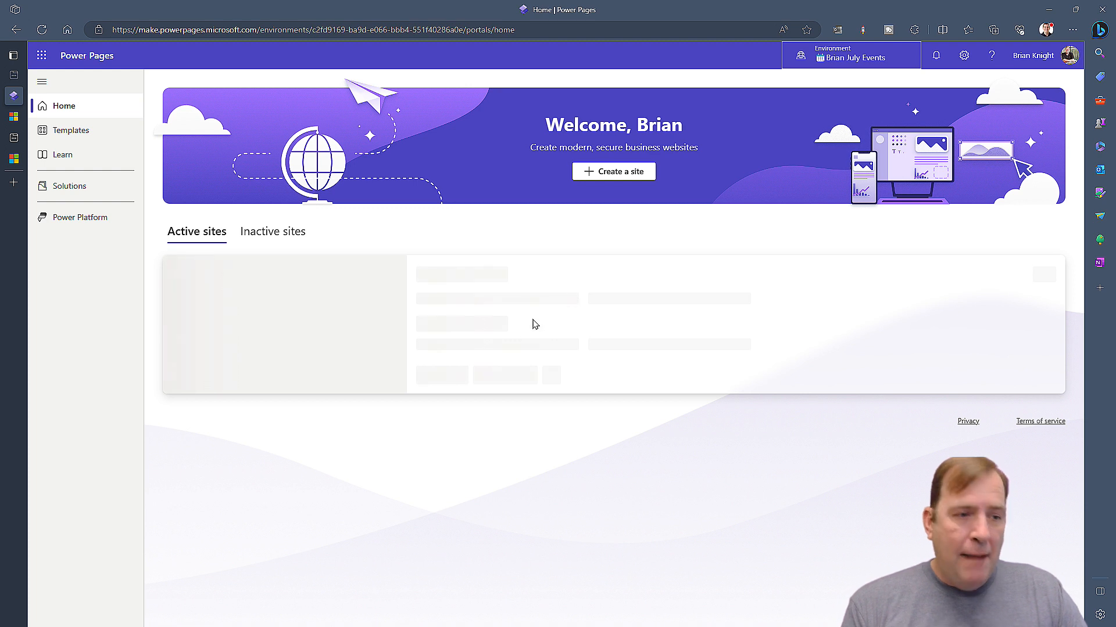
{"action": "mouse_move", "coordinate": [487, 363]}
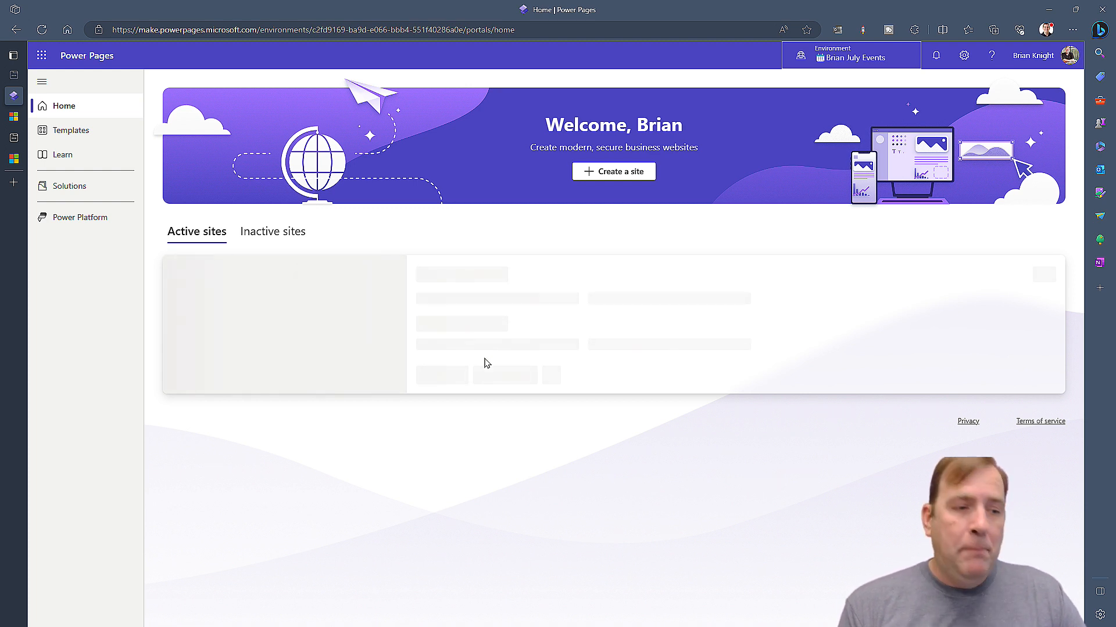
{"action": "mouse_move", "coordinate": [344, 336]}
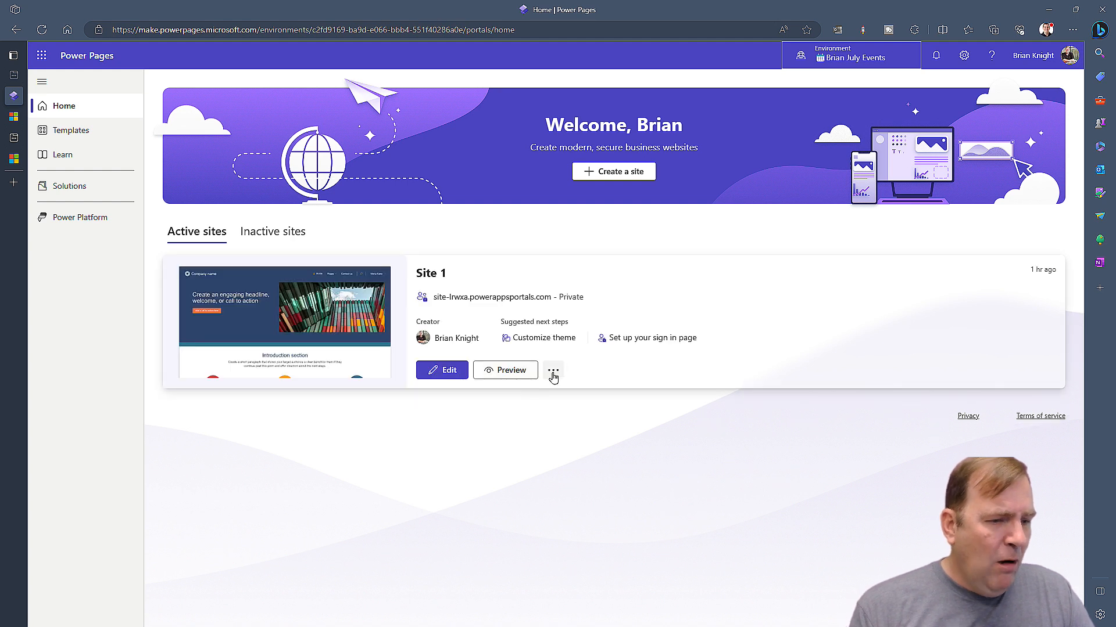
{"action": "left_click", "coordinate": [553, 370]}
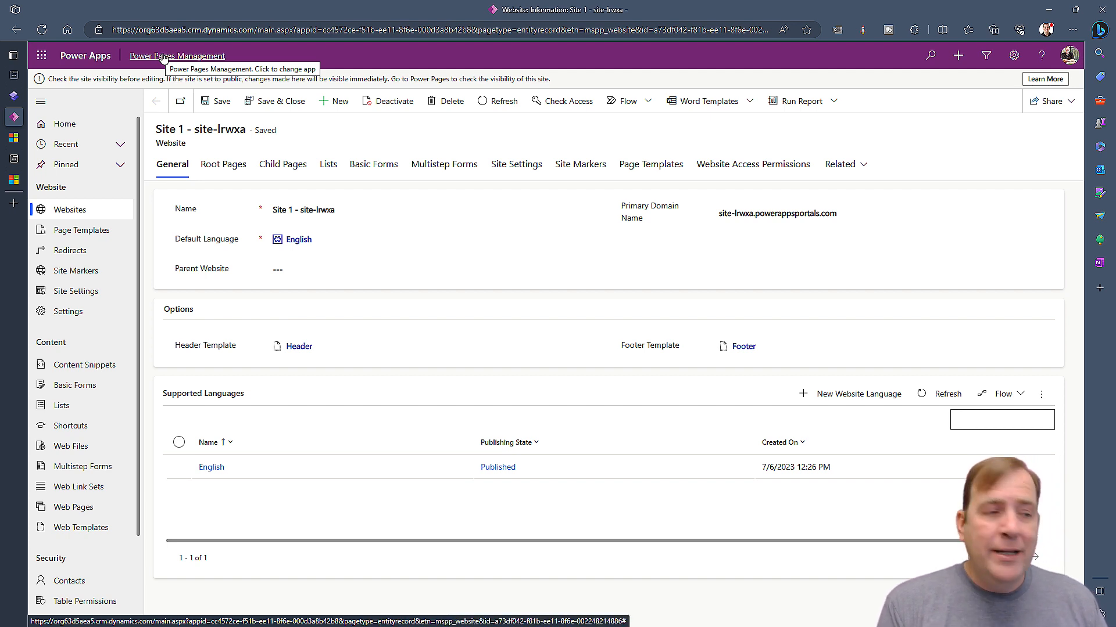
{"action": "mouse_move", "coordinate": [70, 426]}
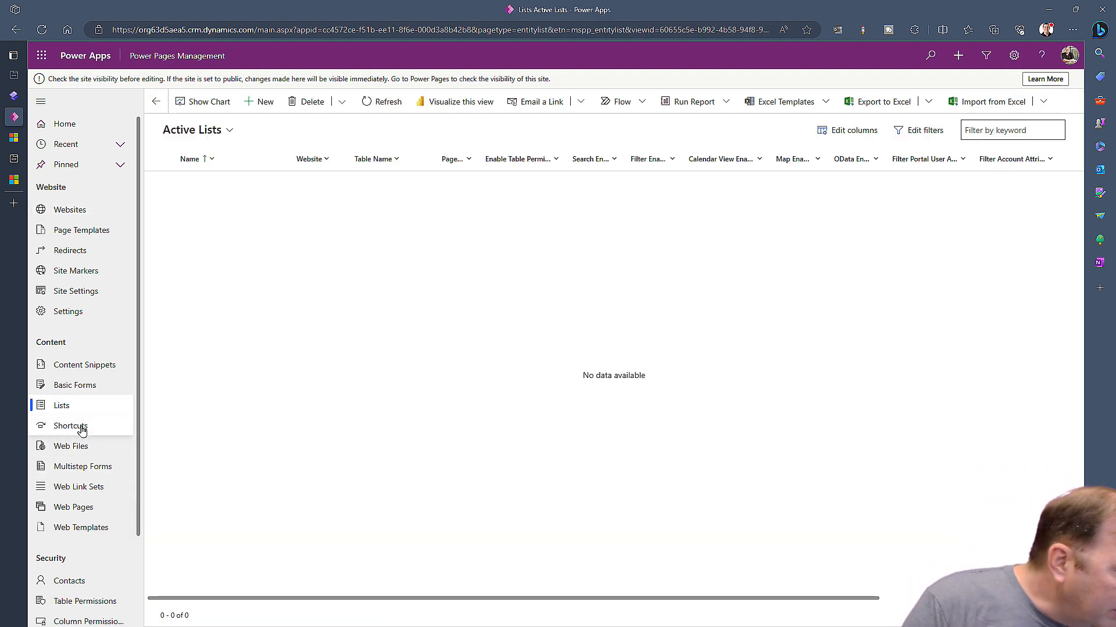
Navigate to Basic Forms in Power Pages Management's left navigation
{"action": "left_click", "coordinate": [74, 385]}
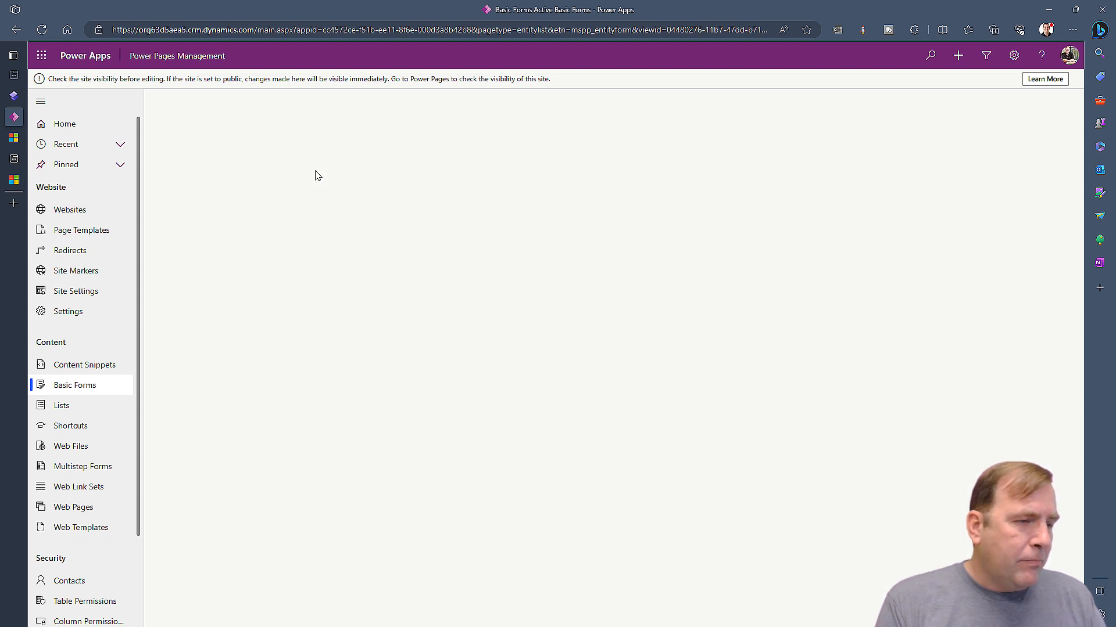
Open the Information basic form record from the Active Basic Forms list
{"action": "left_click", "coordinate": [74, 385]}
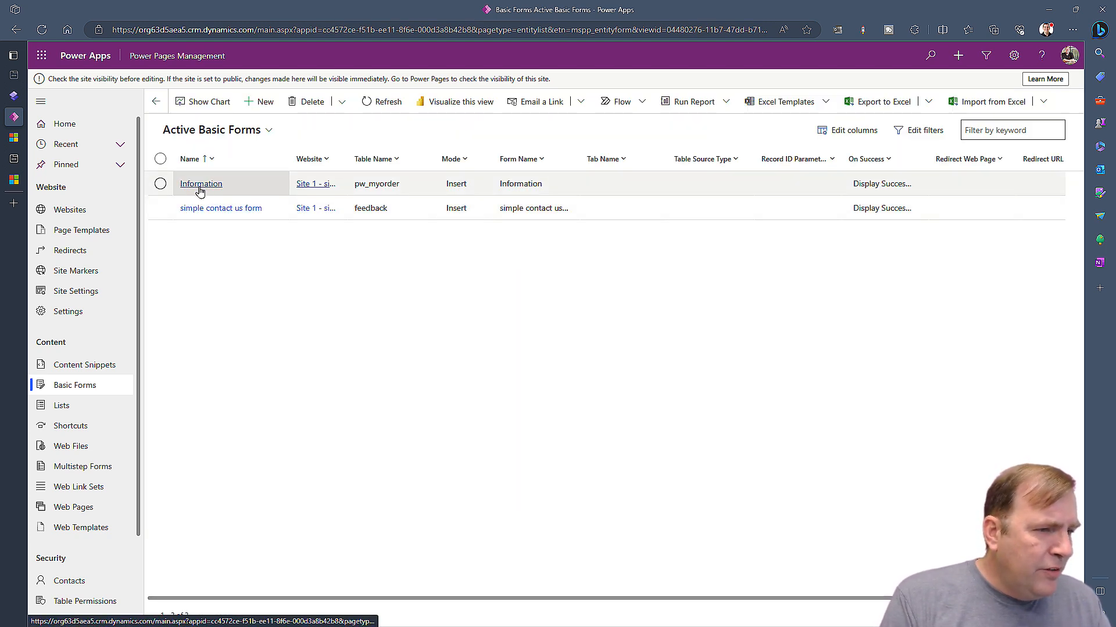
{"action": "left_click", "coordinate": [202, 184]}
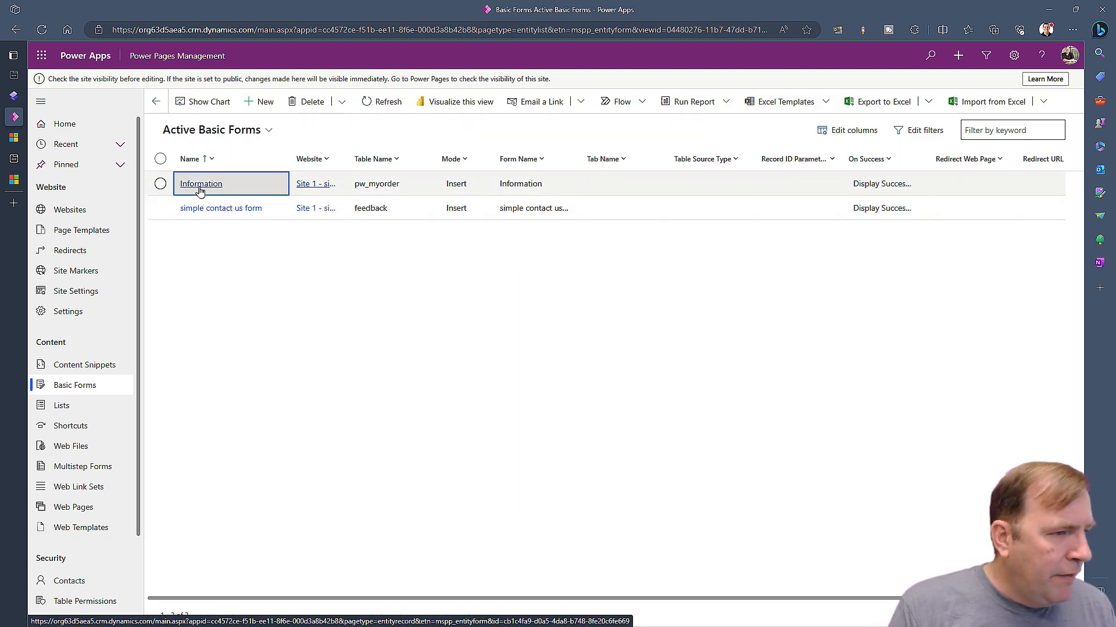
{"action": "left_click", "coordinate": [201, 184]}
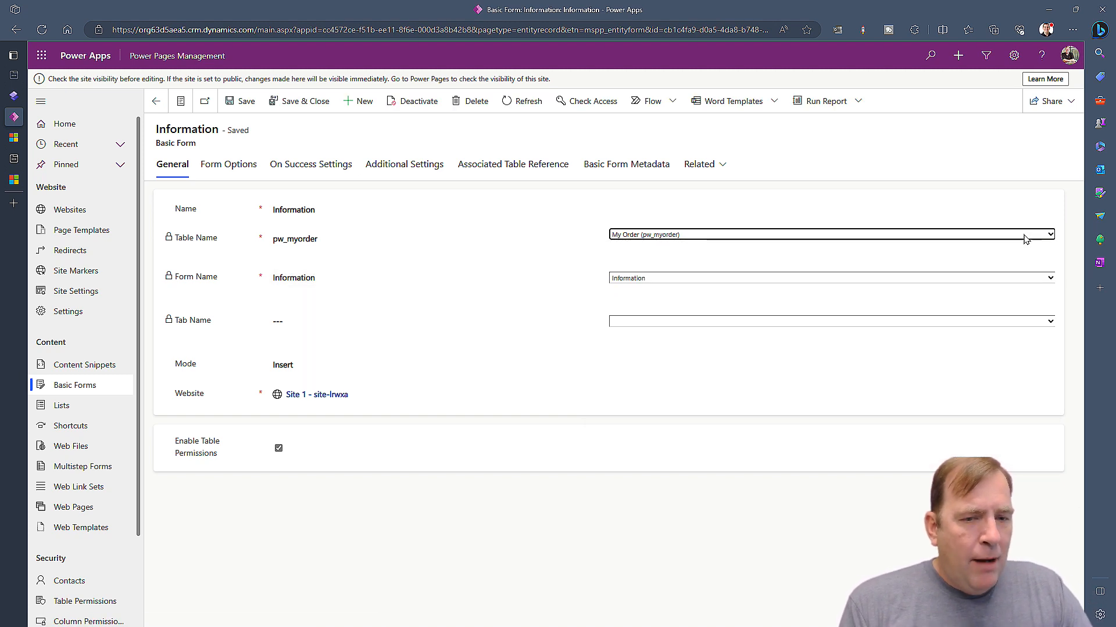
{"action": "mouse_move", "coordinate": [1001, 248]}
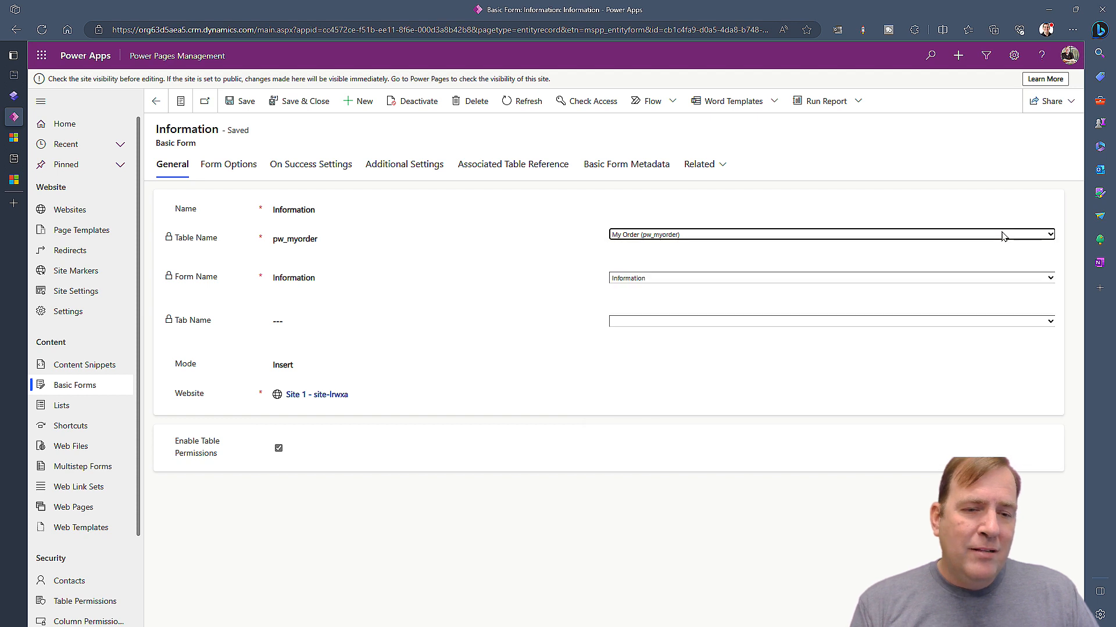
{"action": "mouse_move", "coordinate": [928, 232]}
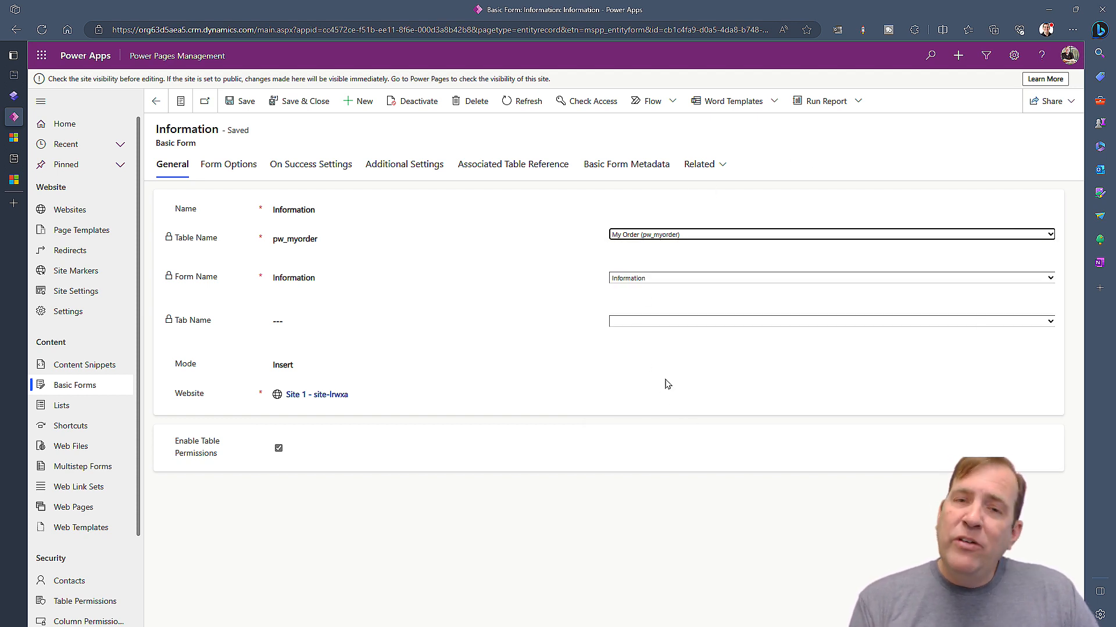
{"action": "mouse_move", "coordinate": [820, 227]}
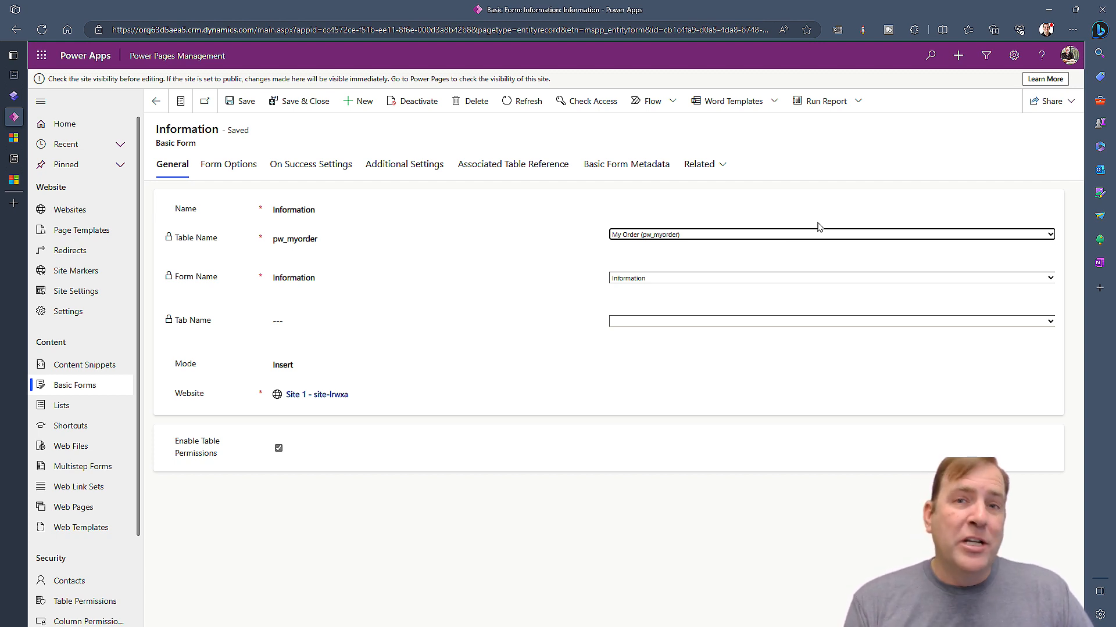
{"action": "mouse_move", "coordinate": [972, 422]}
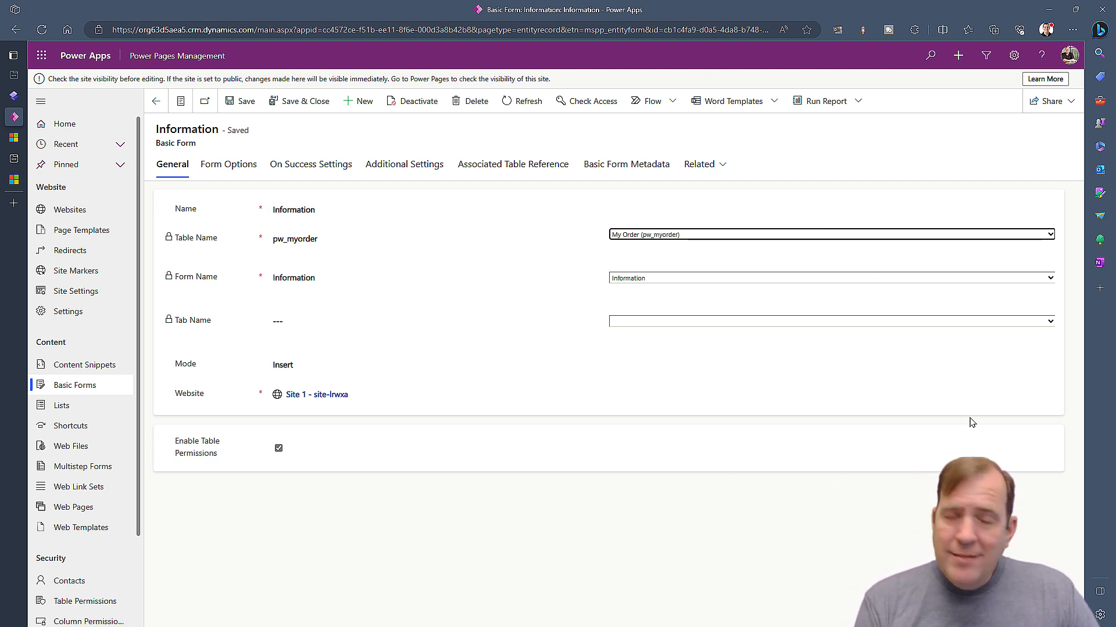